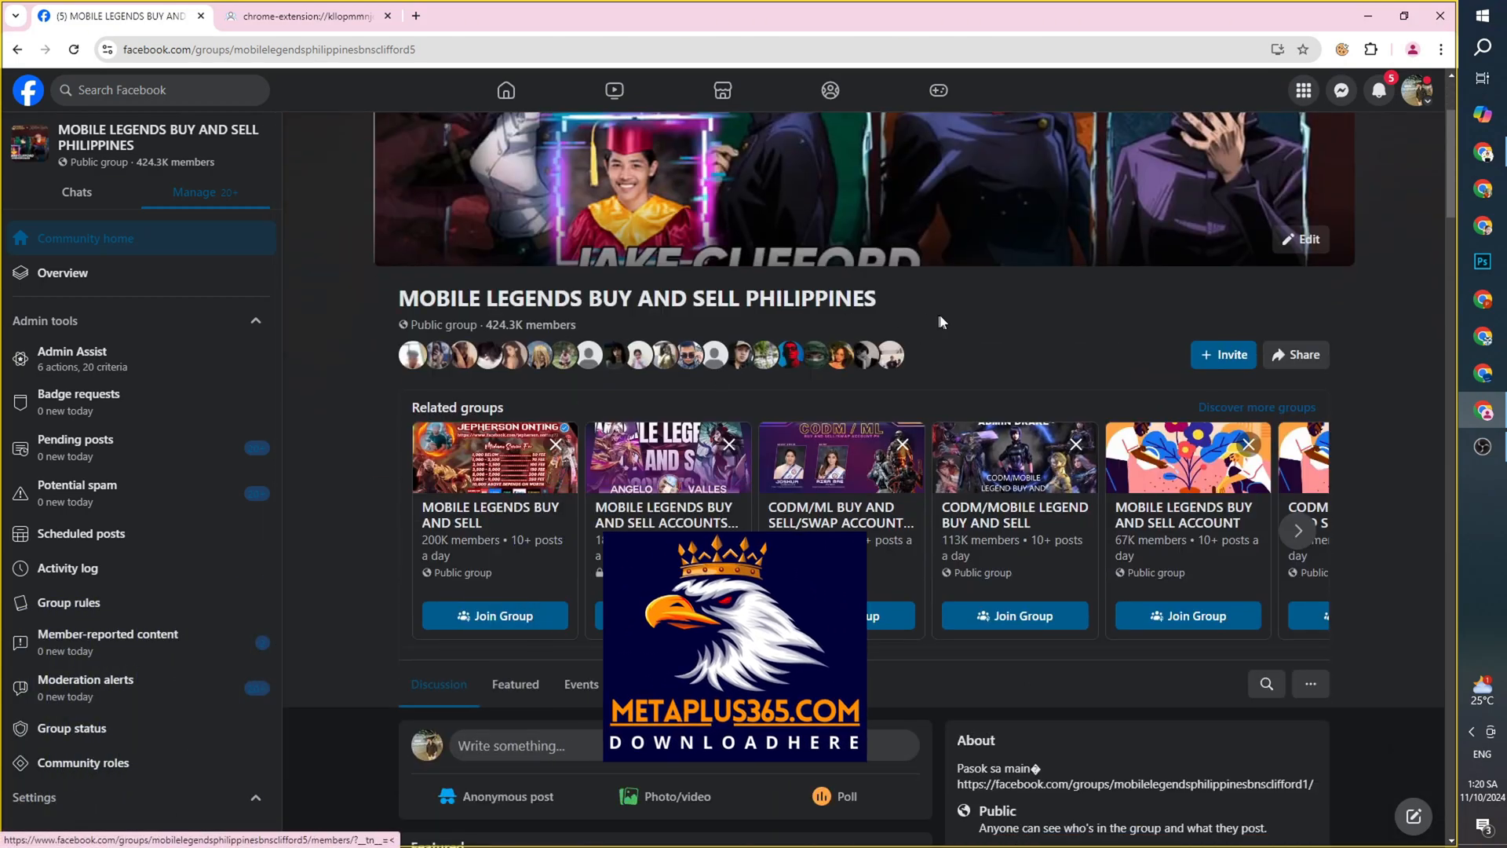
# Scroll down through the group feed to look over its recent posts
pyautogui.scroll(-3)
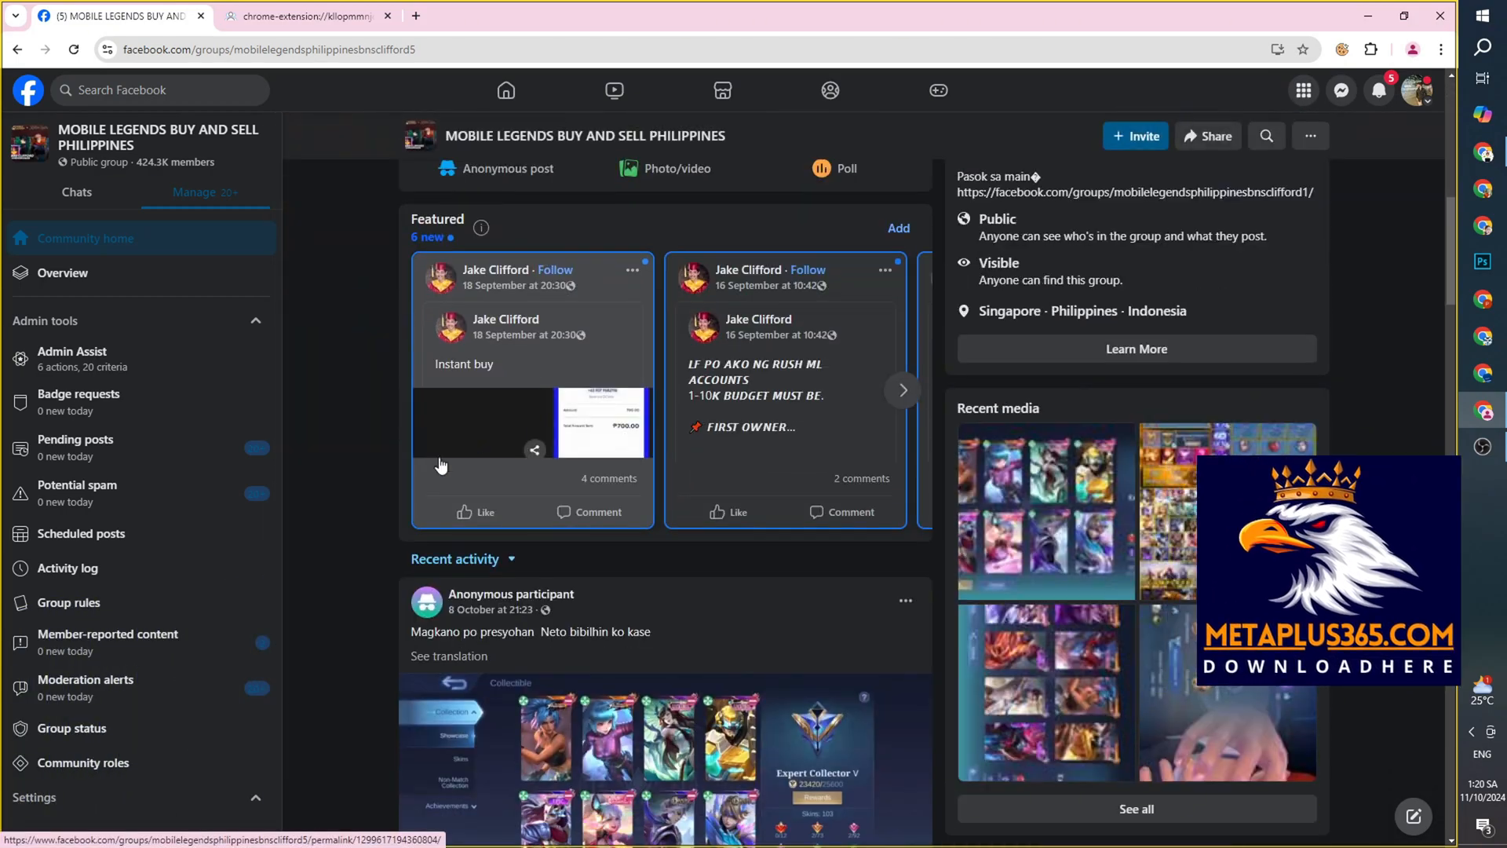
pyautogui.scroll(-3)
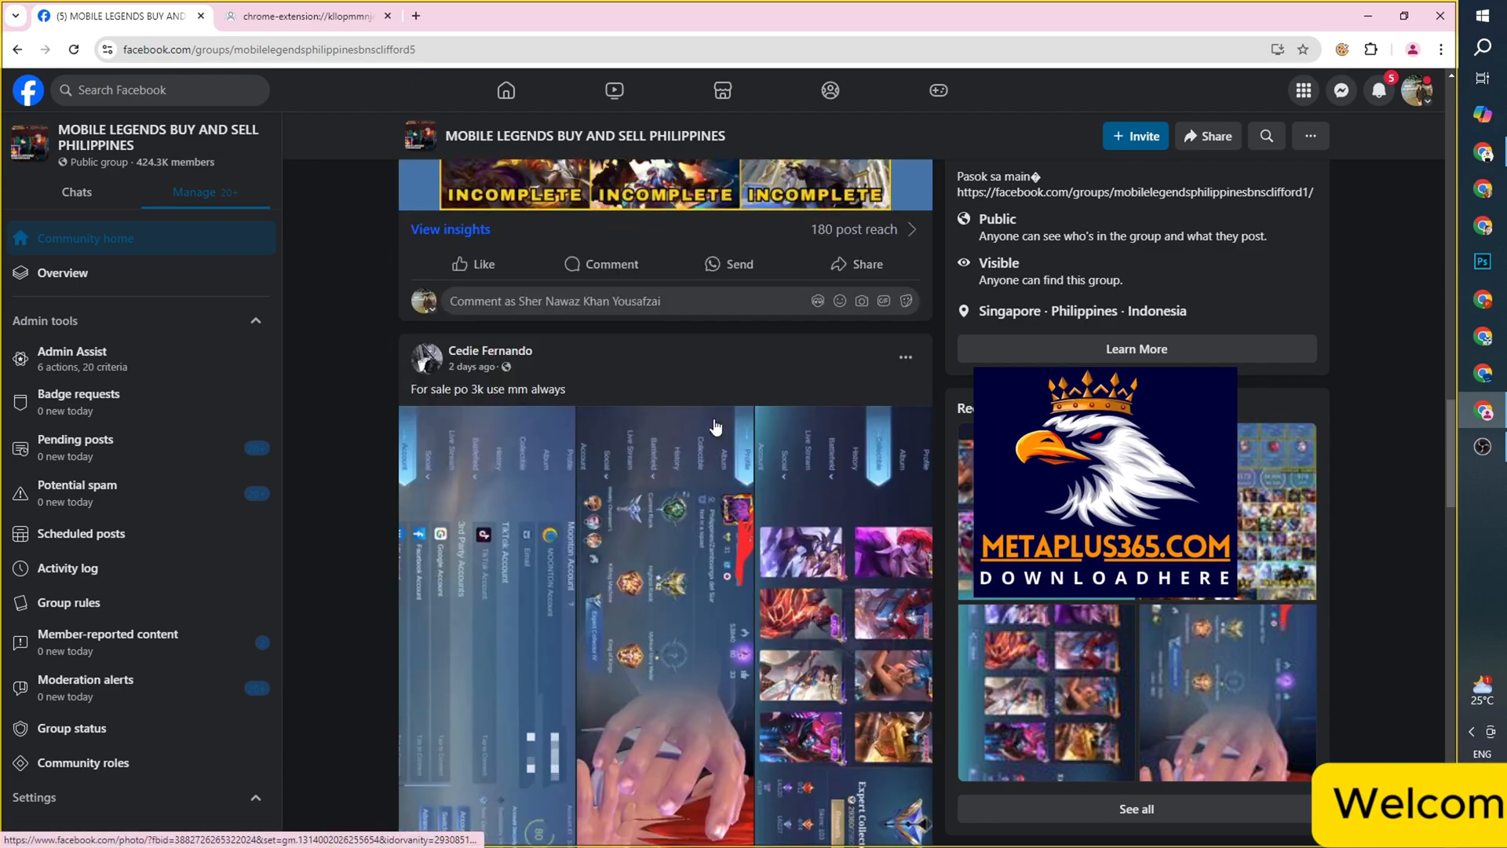
pyautogui.scroll(-3)
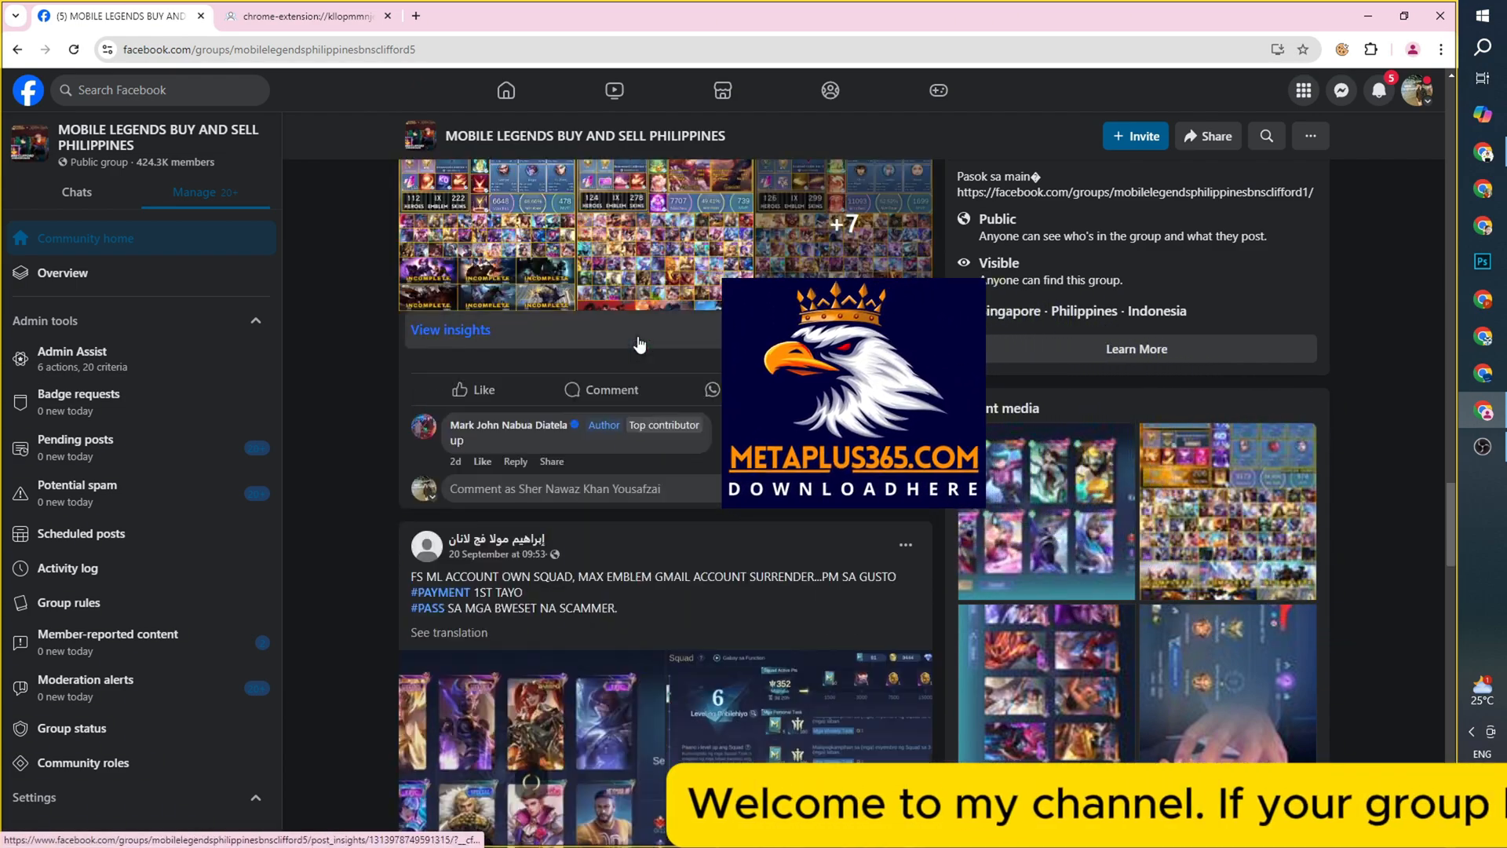
pyautogui.scroll(-3)
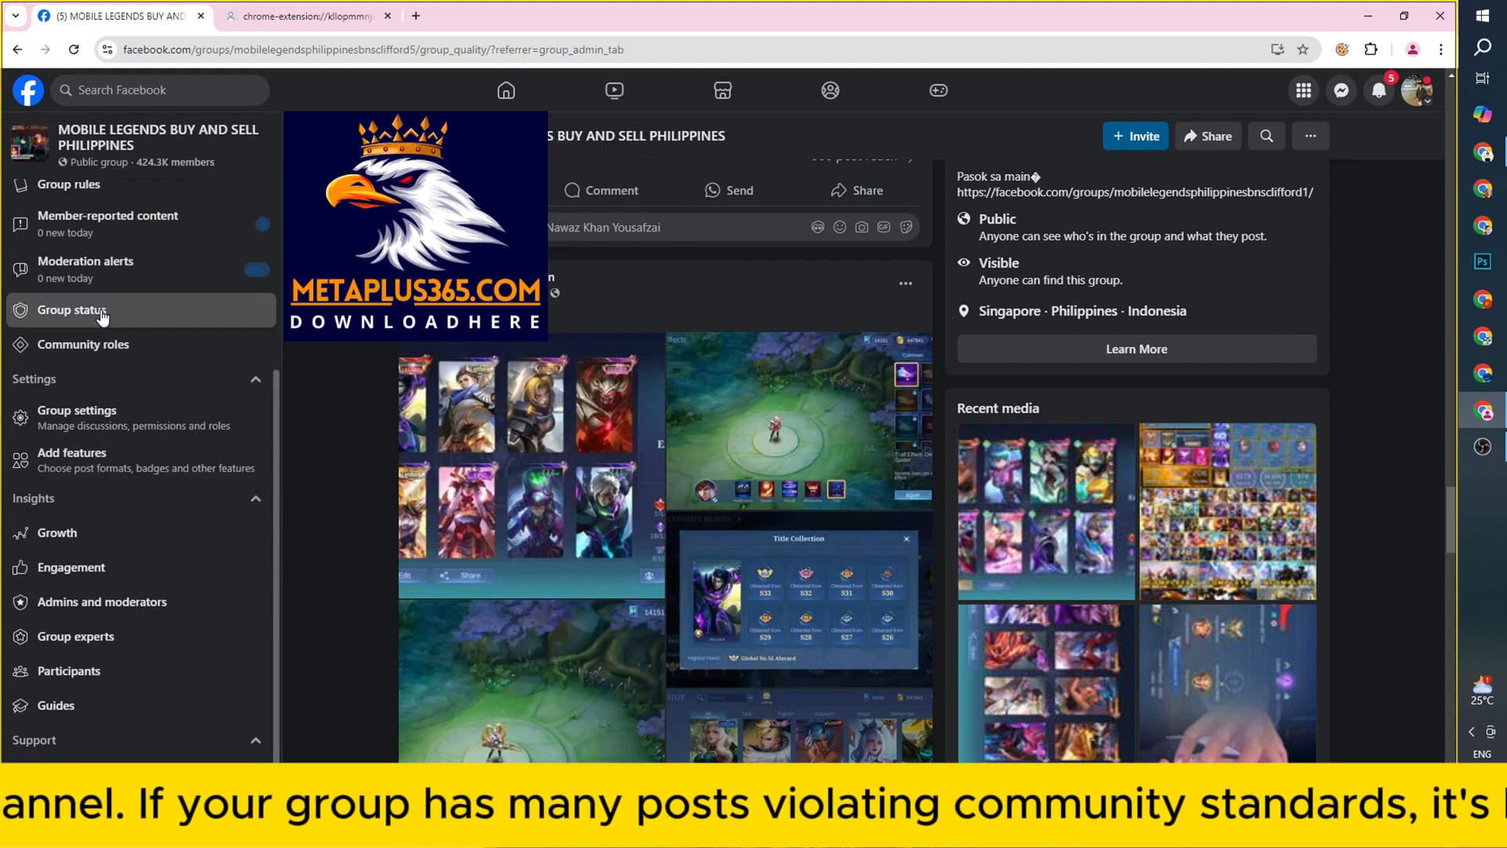
# On Group status, read the removal notice for the first intellectual property violation and close it
pyautogui.click(72, 309)
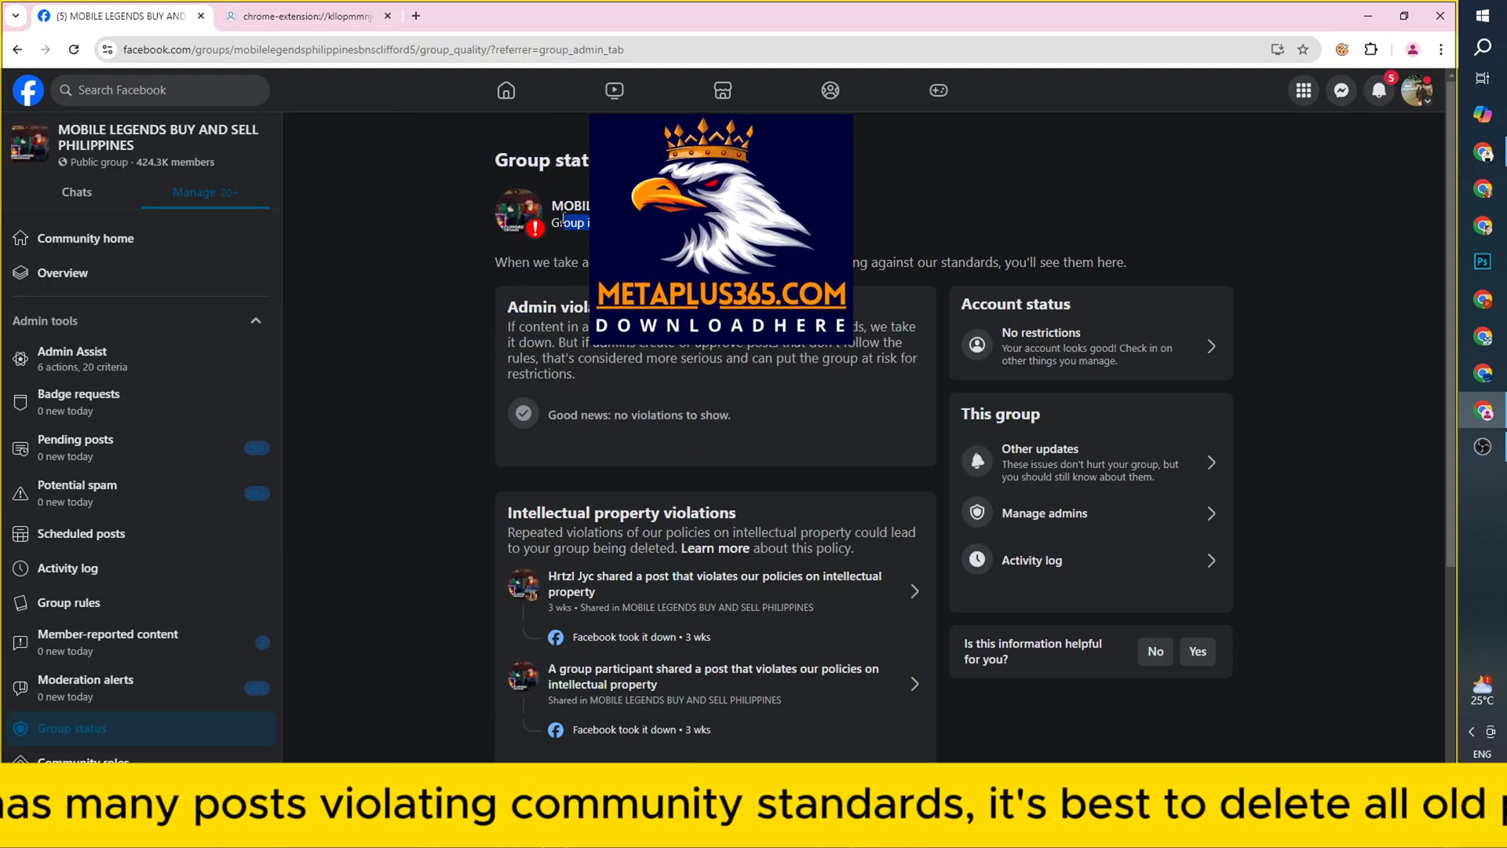
pyautogui.scroll(-3)
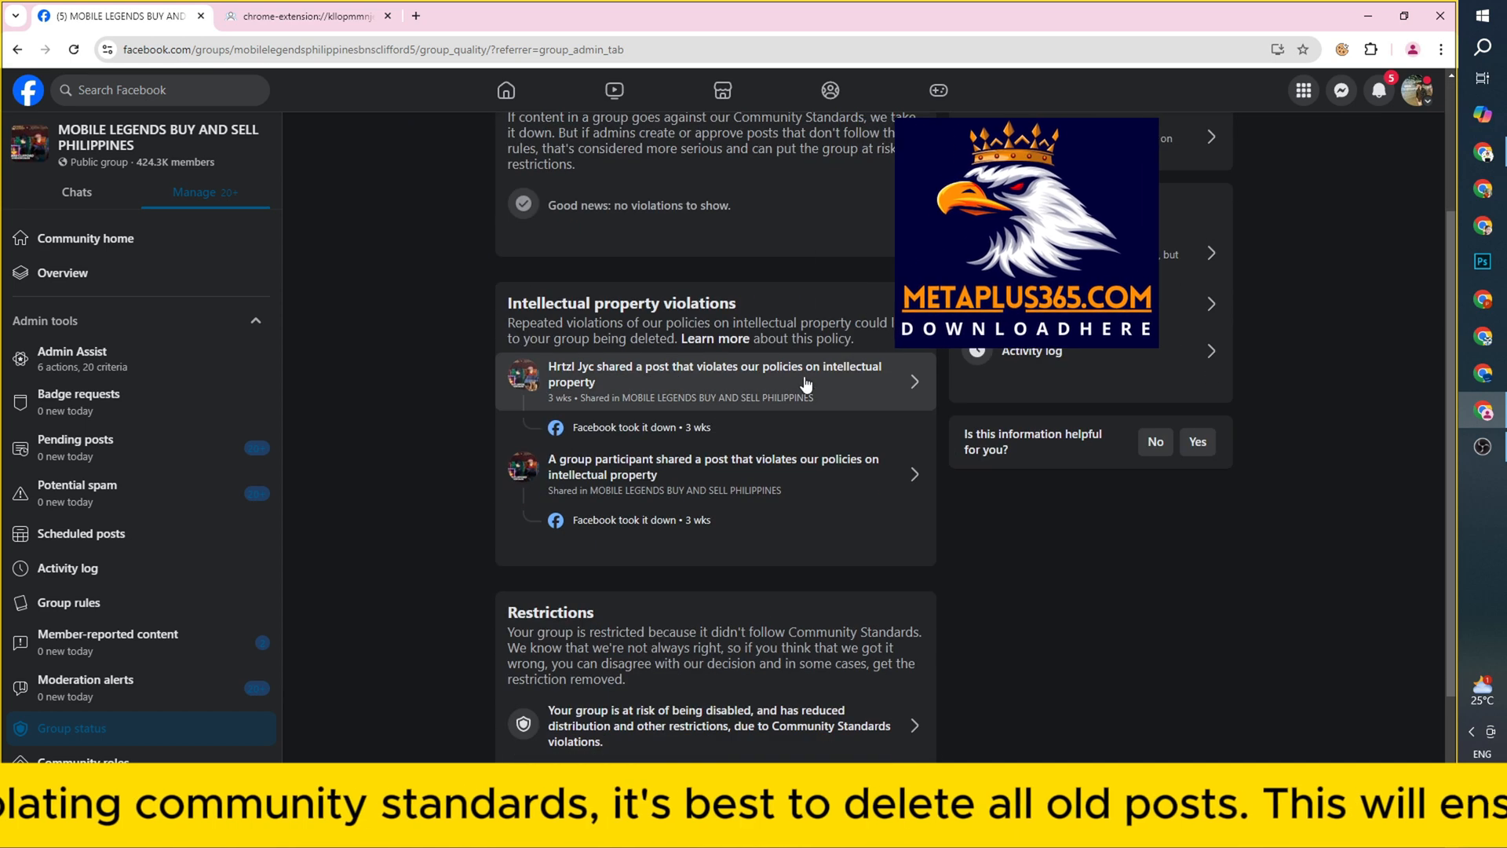
pyautogui.click(716, 380)
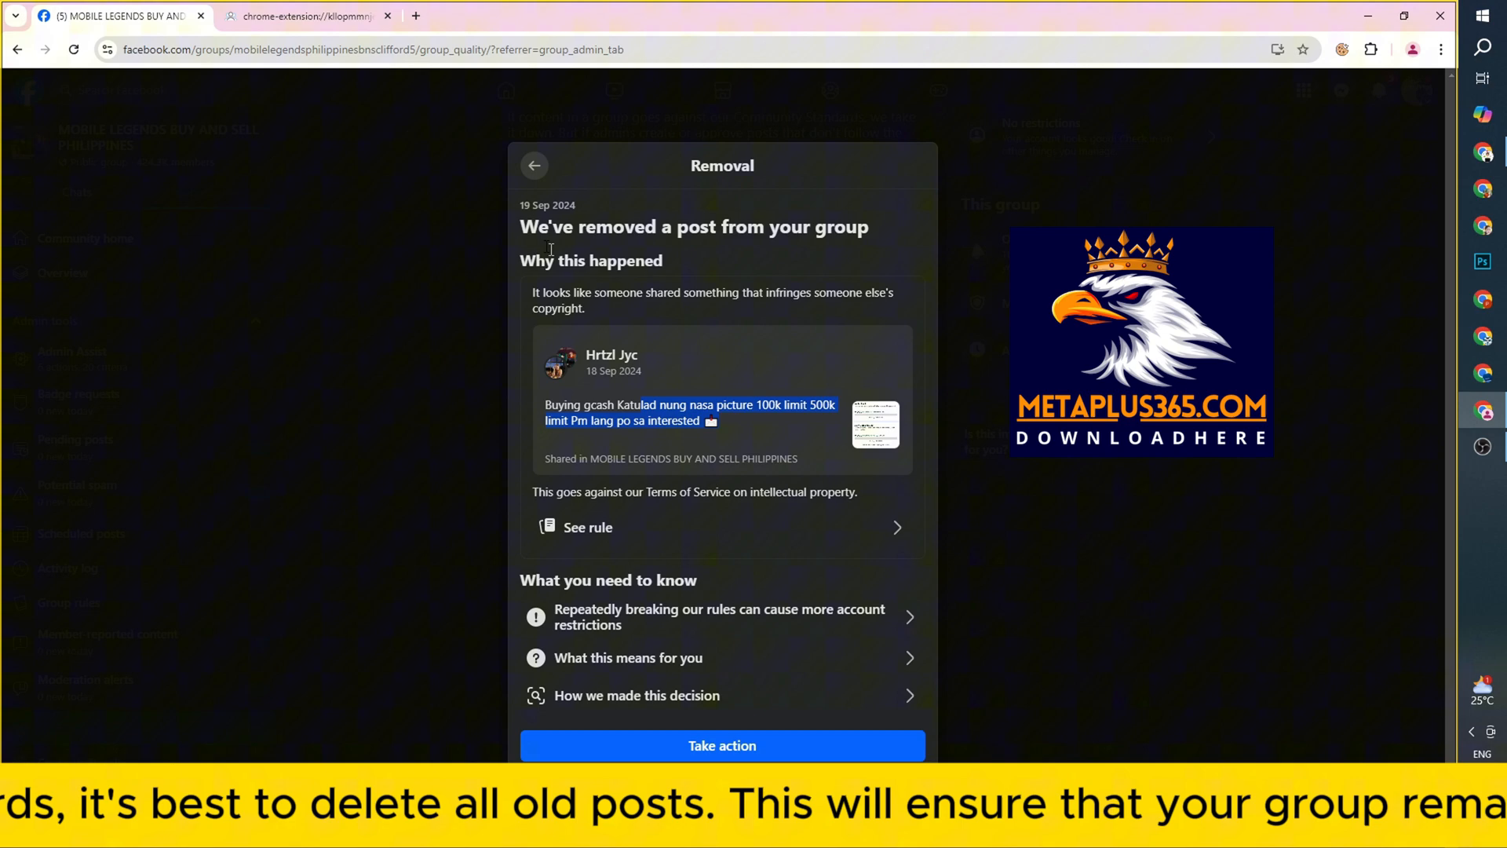
pyautogui.click(534, 165)
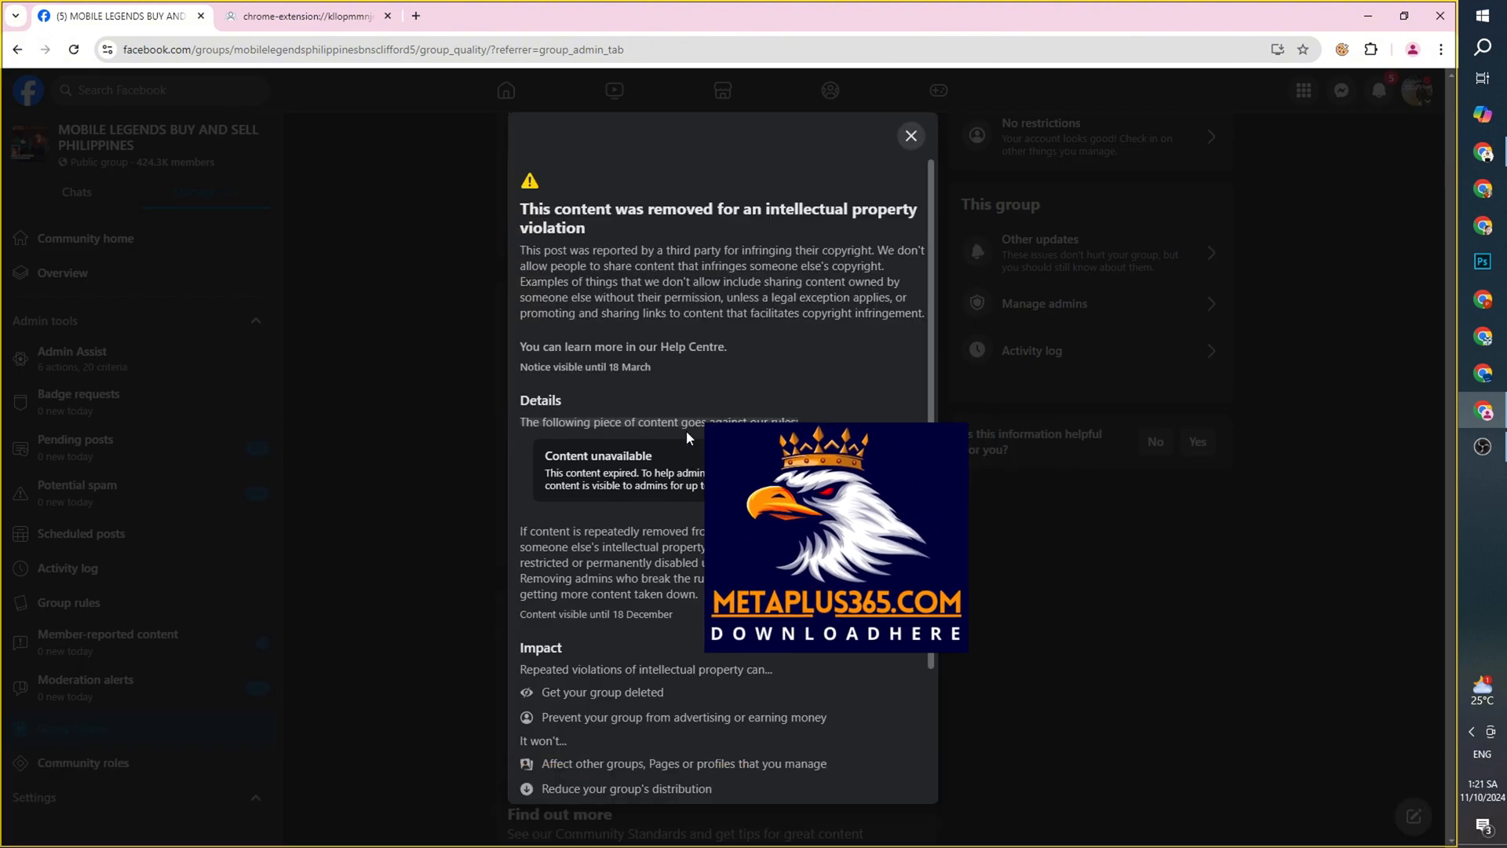
pyautogui.click(909, 135)
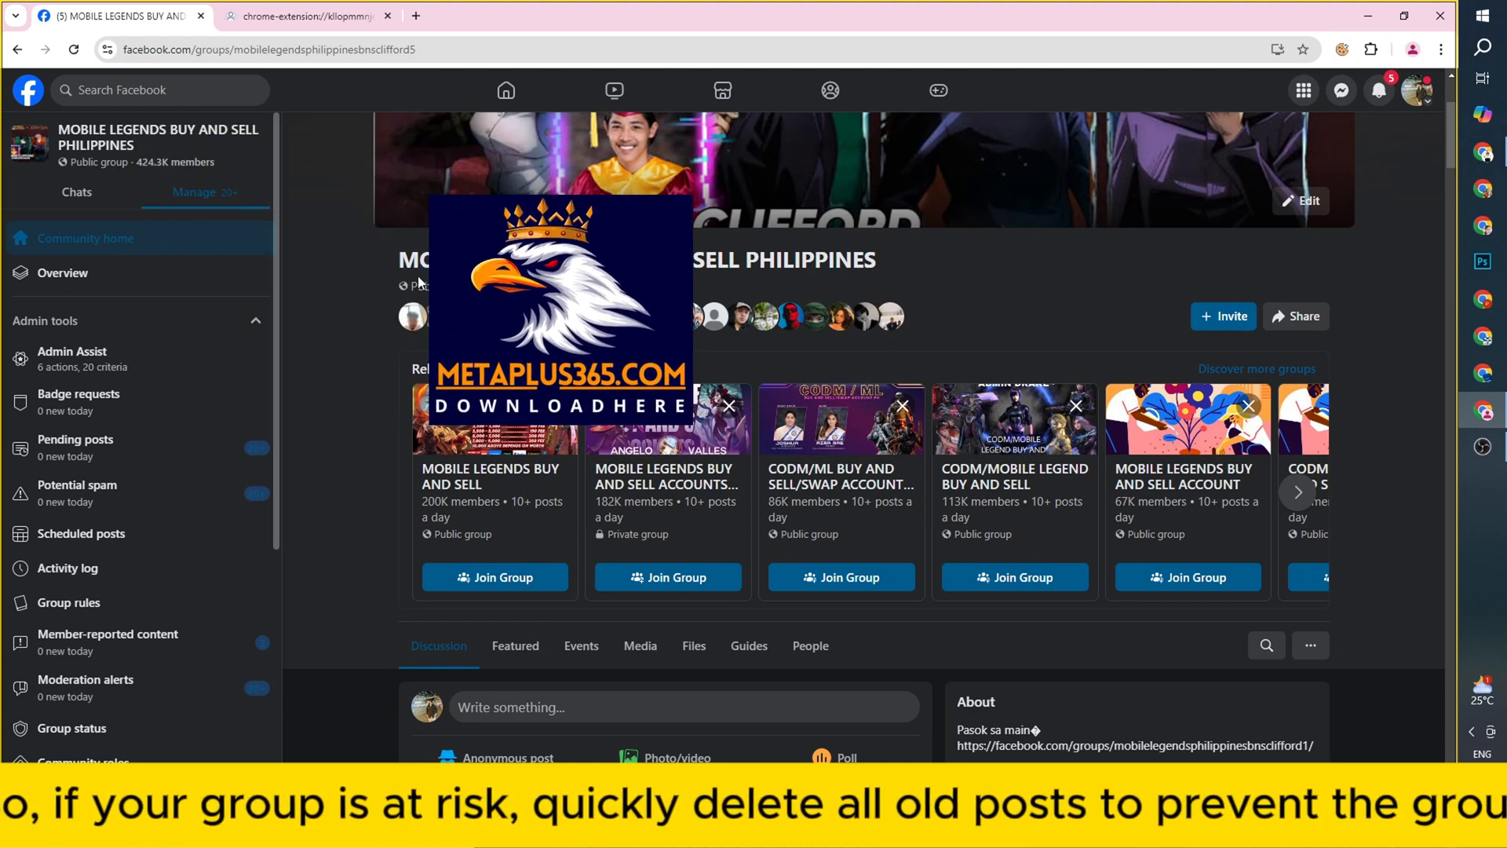
pyautogui.click(303, 15)
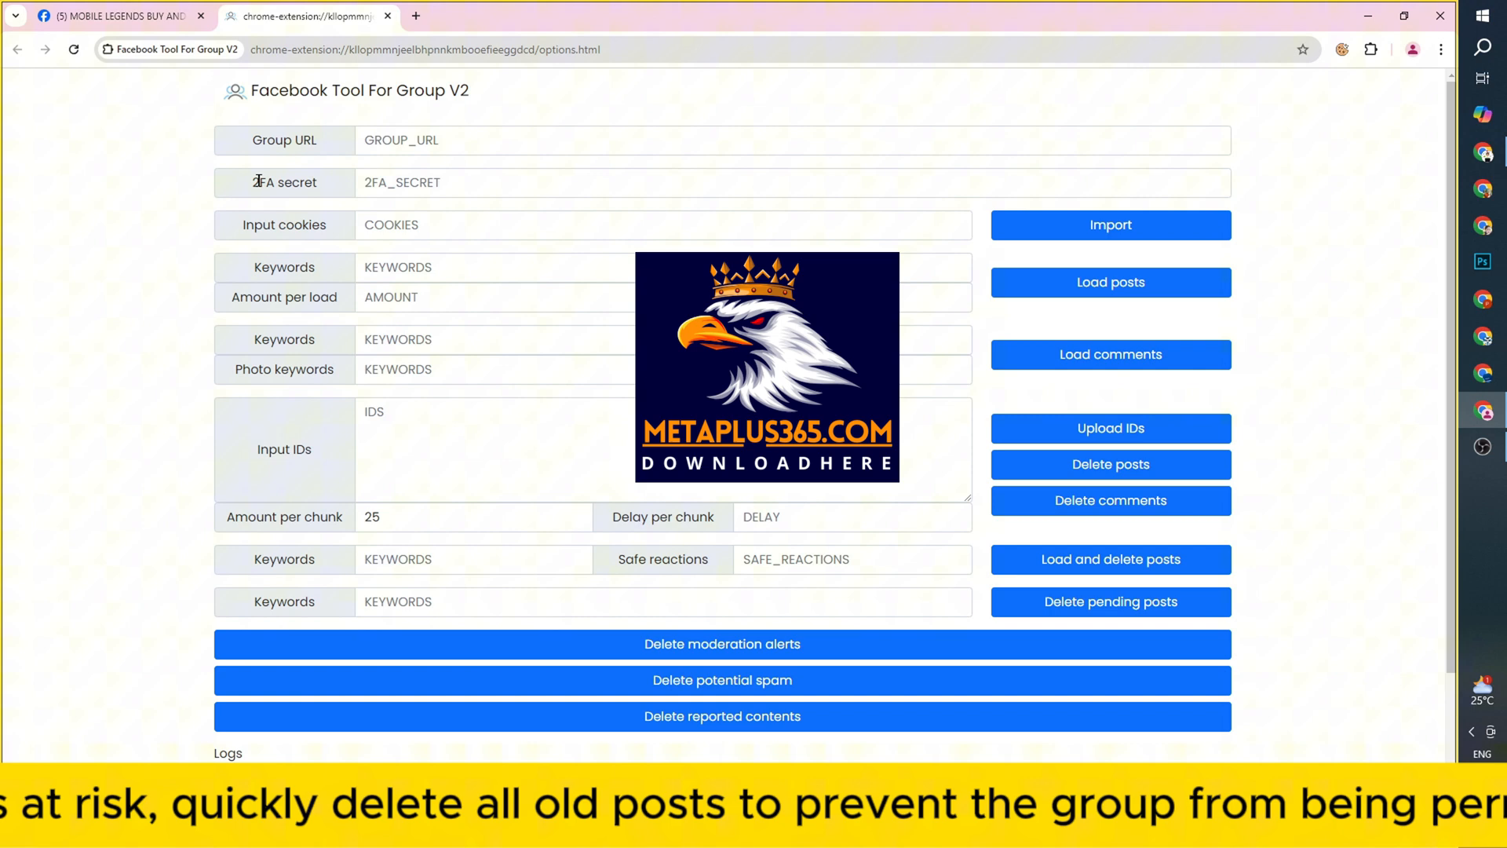
pyautogui.click(508, 182)
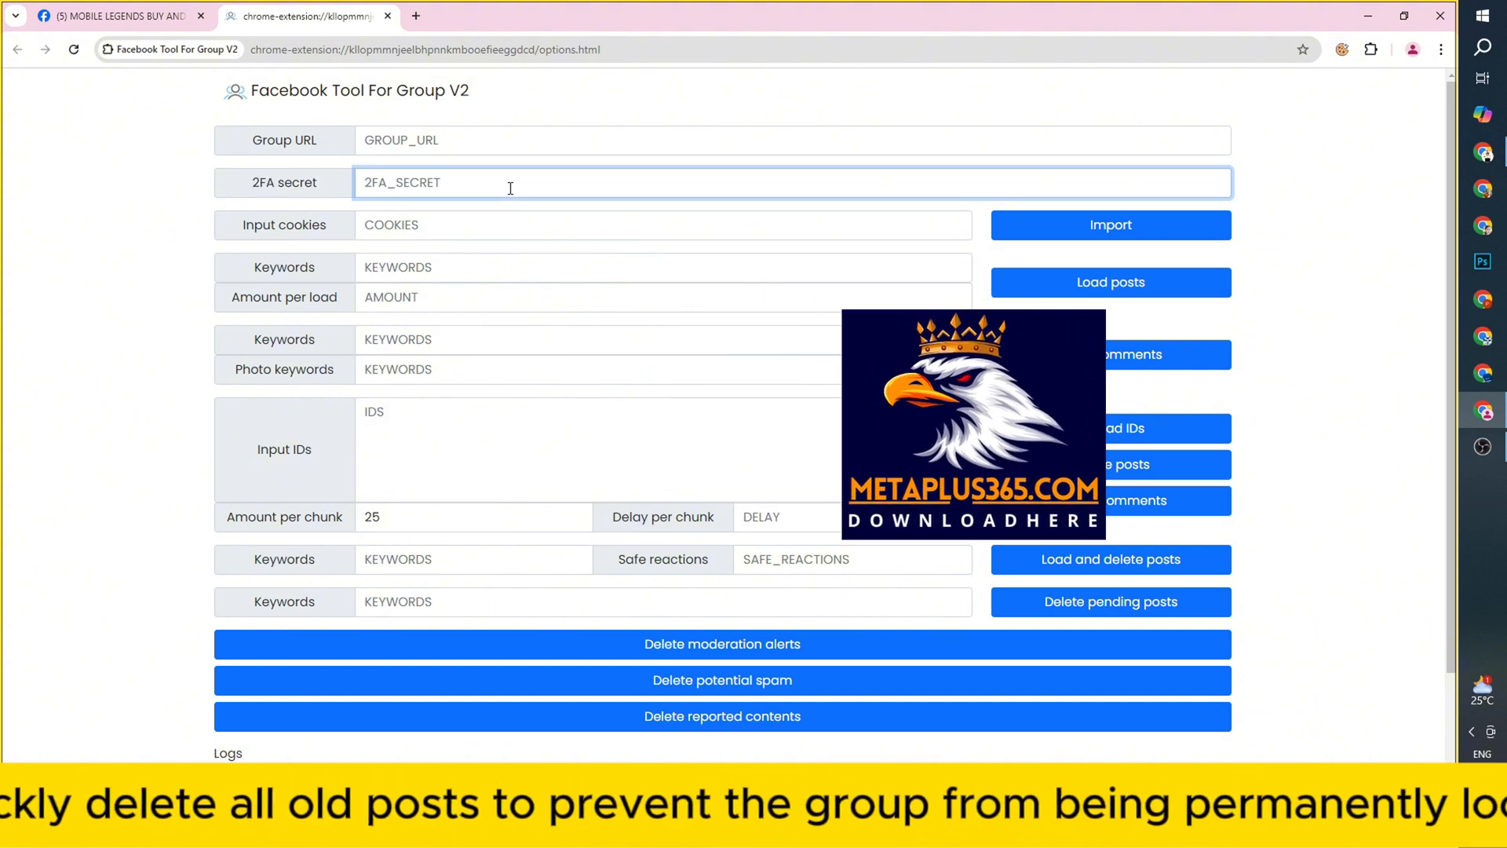
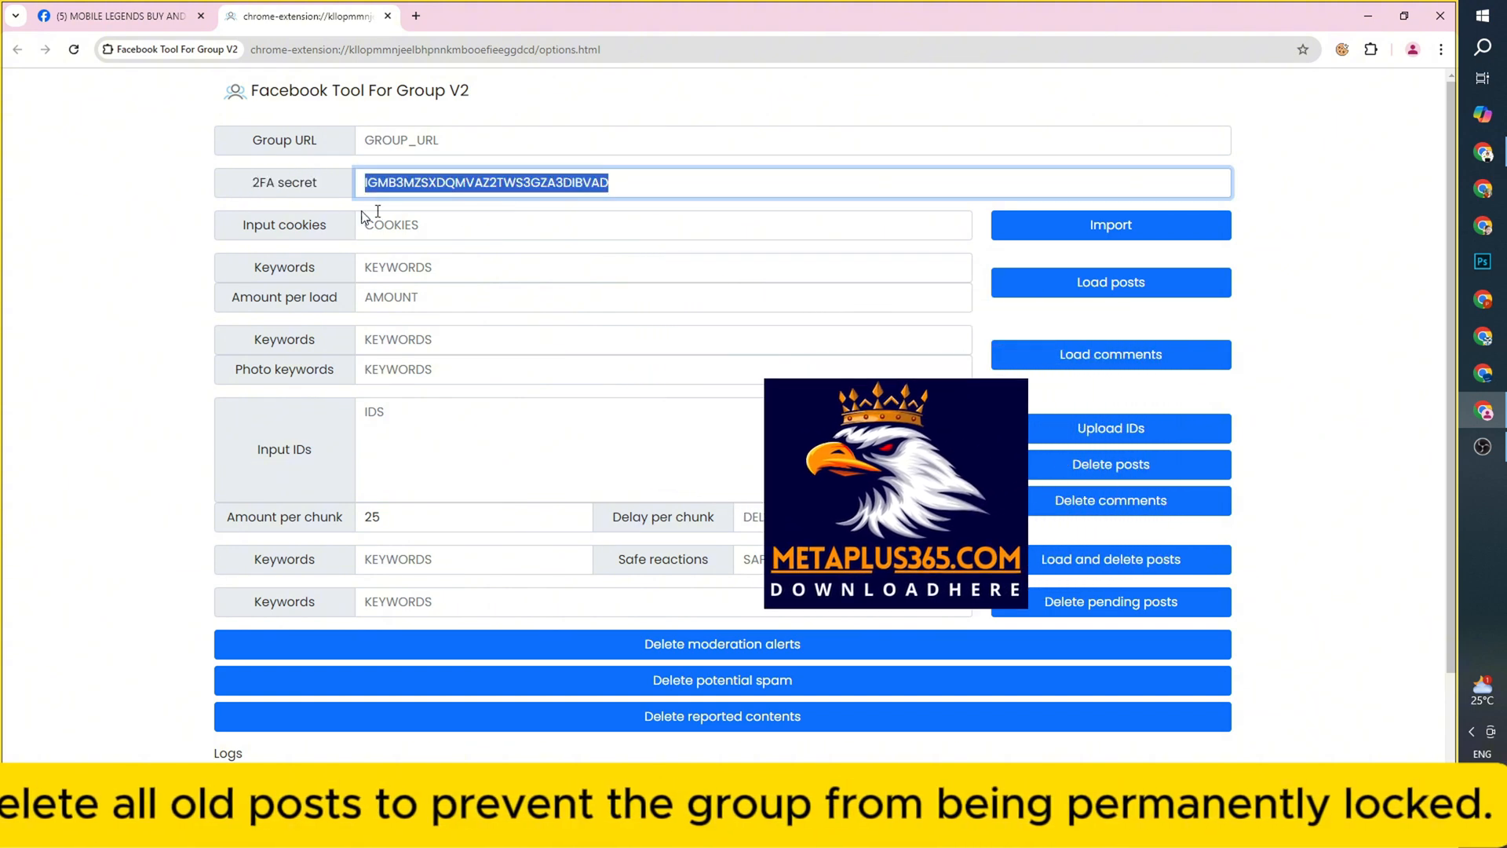
pyautogui.click(115, 15)
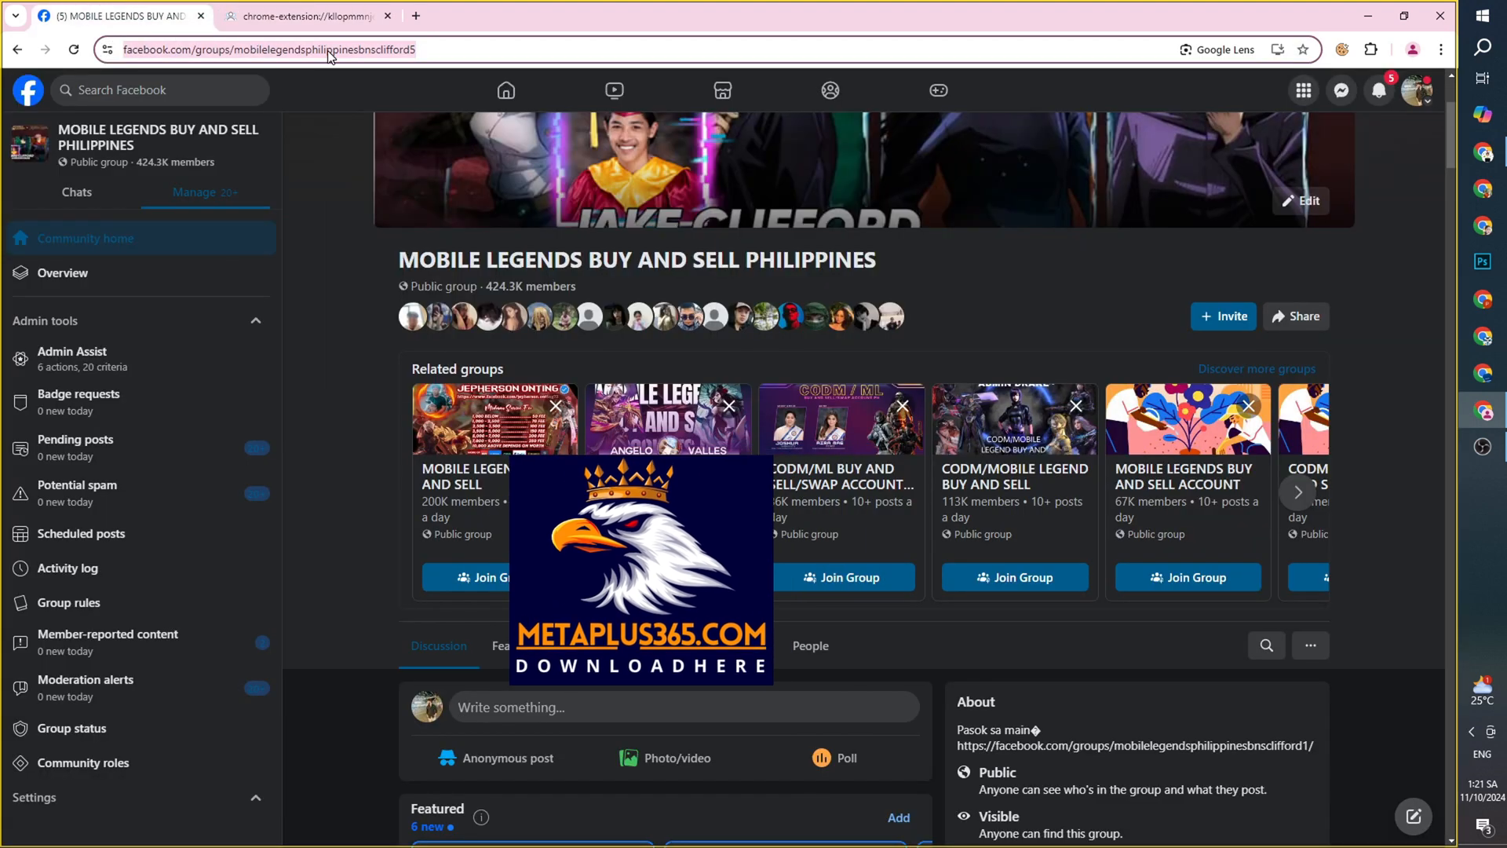
pyautogui.click(300, 16)
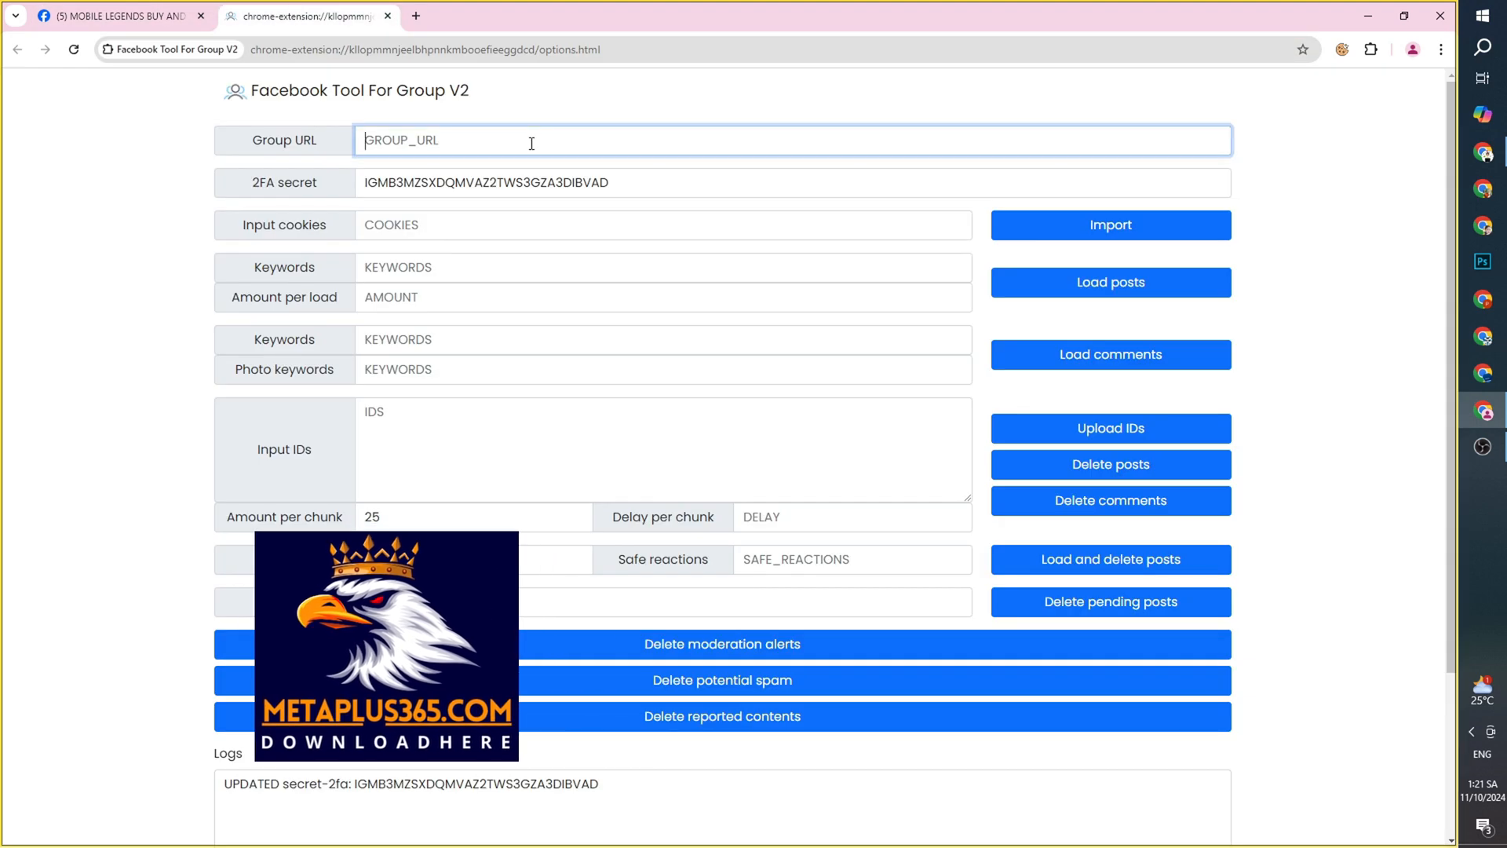
pyautogui.write('https://www.facebook.com/groups/mobilelegendsphilippinesbnsclifford5')
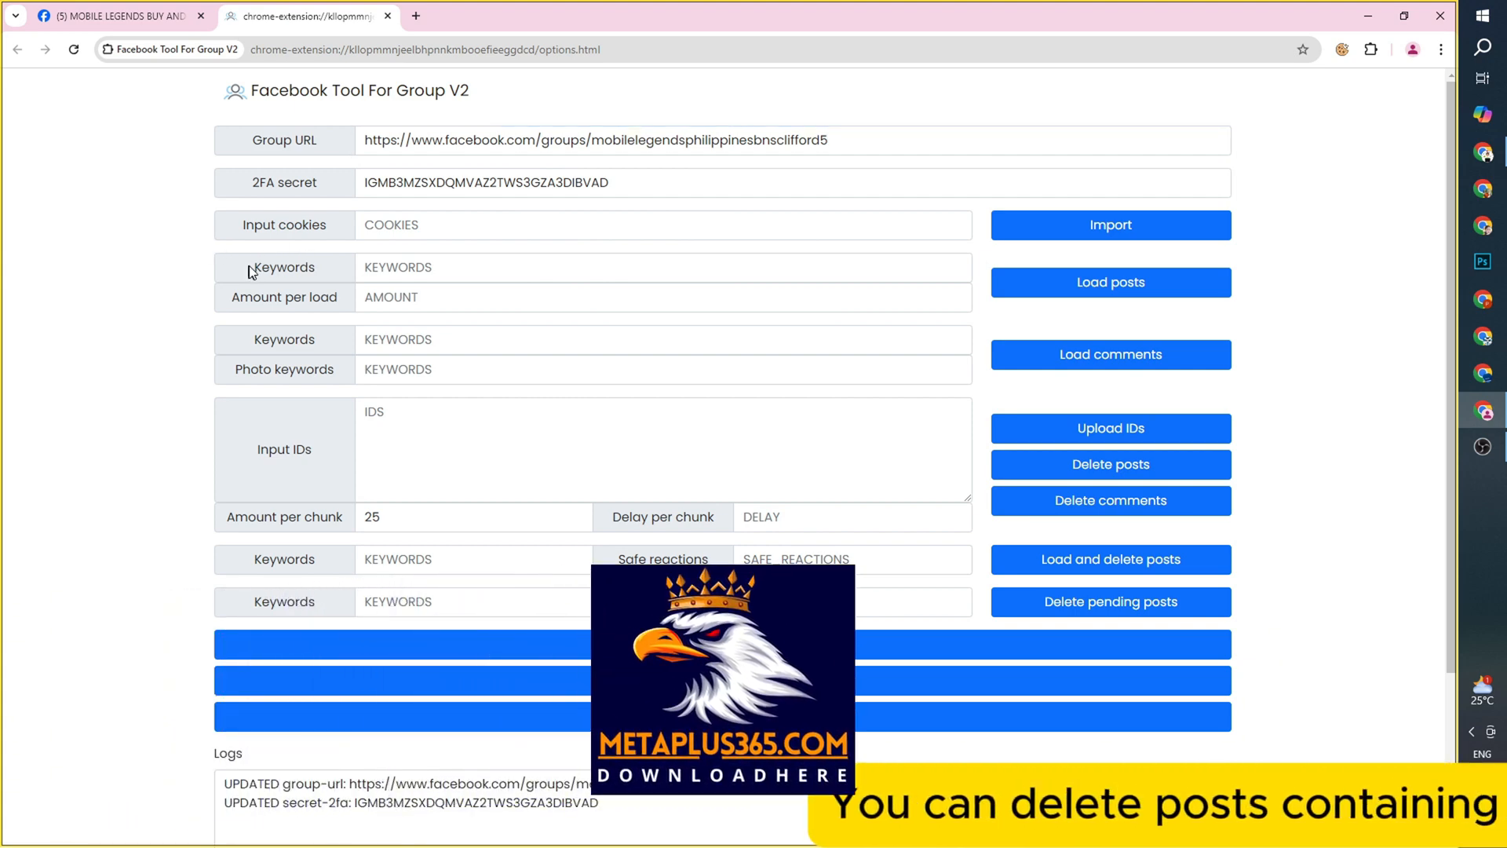
# Set Amount per load to 100 and apply it
pyautogui.doubleClick(284, 267)
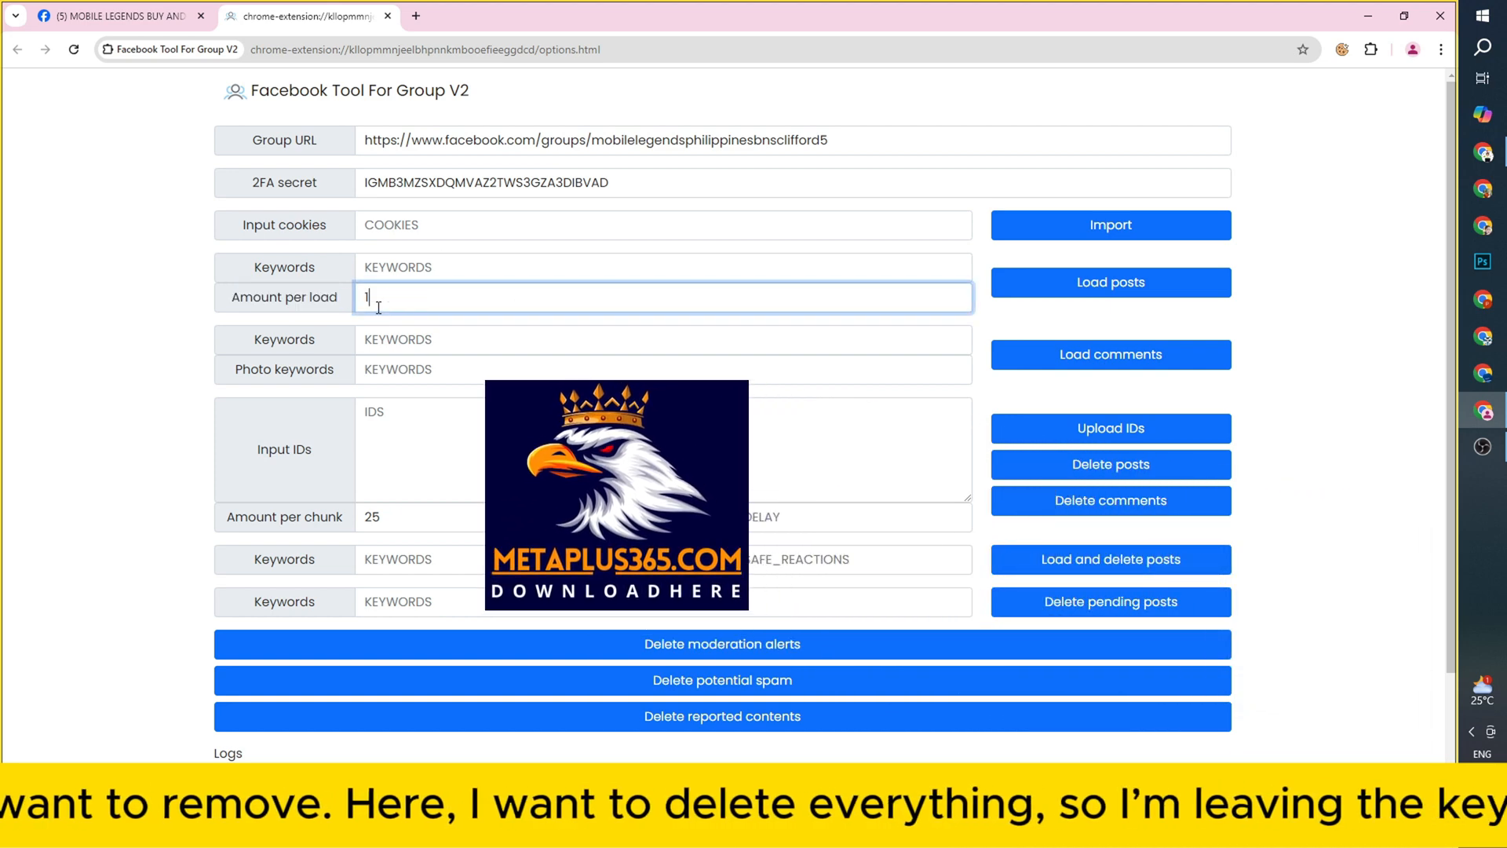
pyautogui.write('00')
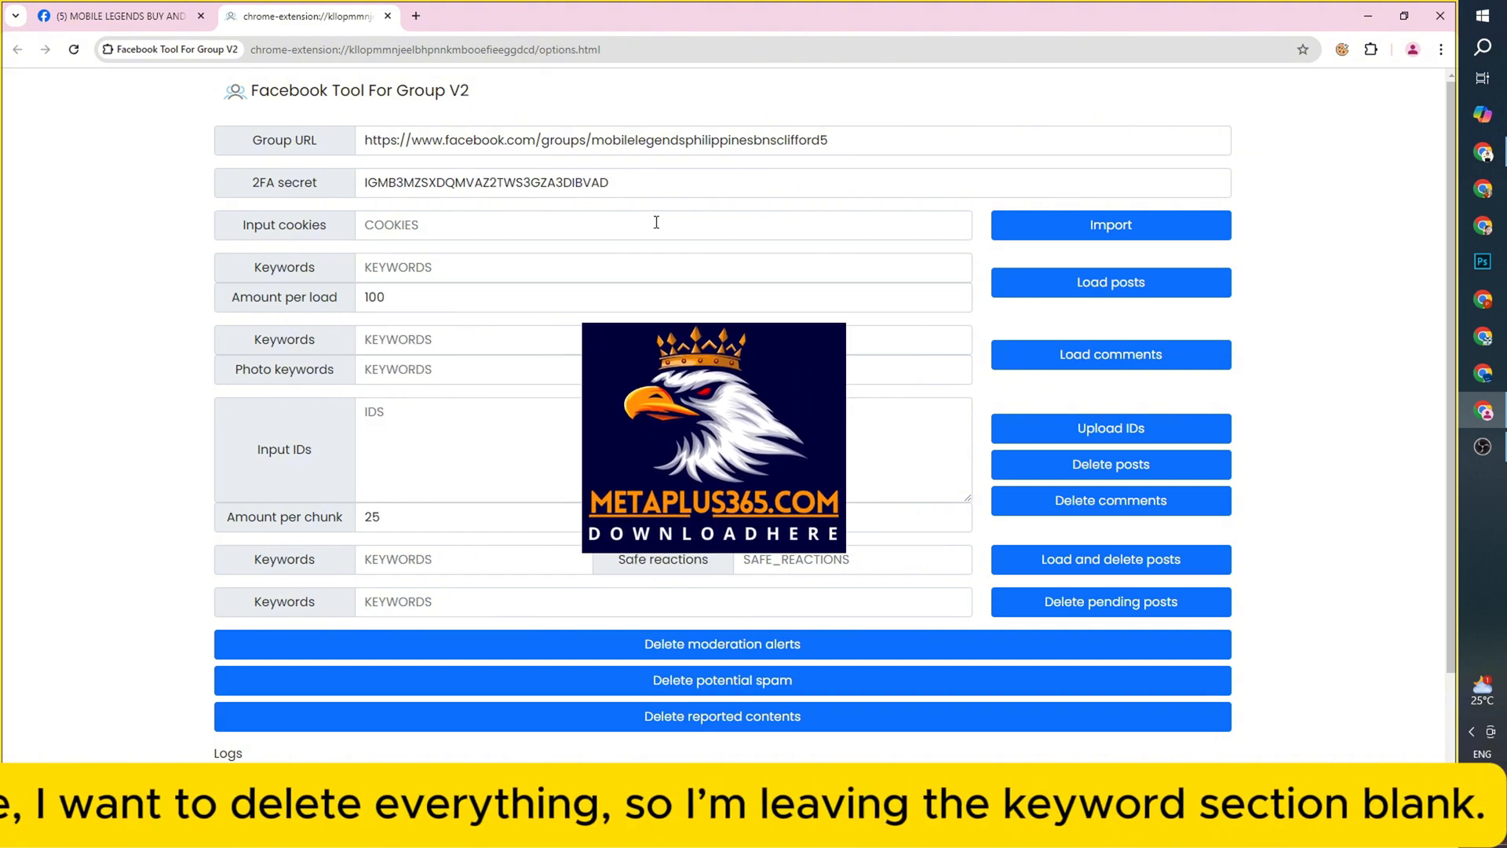
pyautogui.click(1110, 280)
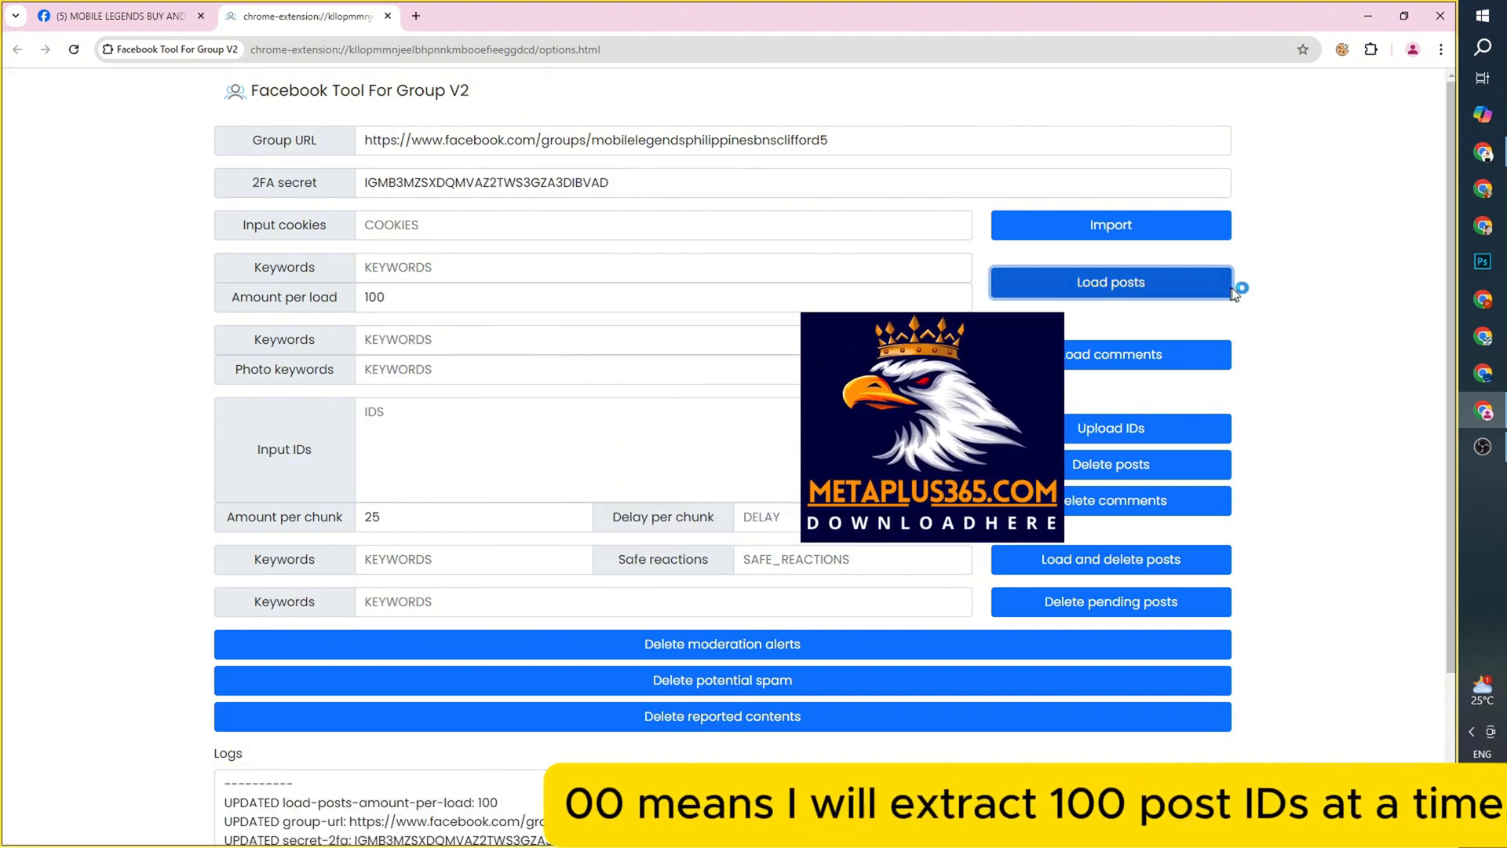
# Save the exported post IDs into save all post.txt and start loading posts, then switch to the group tab
pyautogui.click(1109, 281)
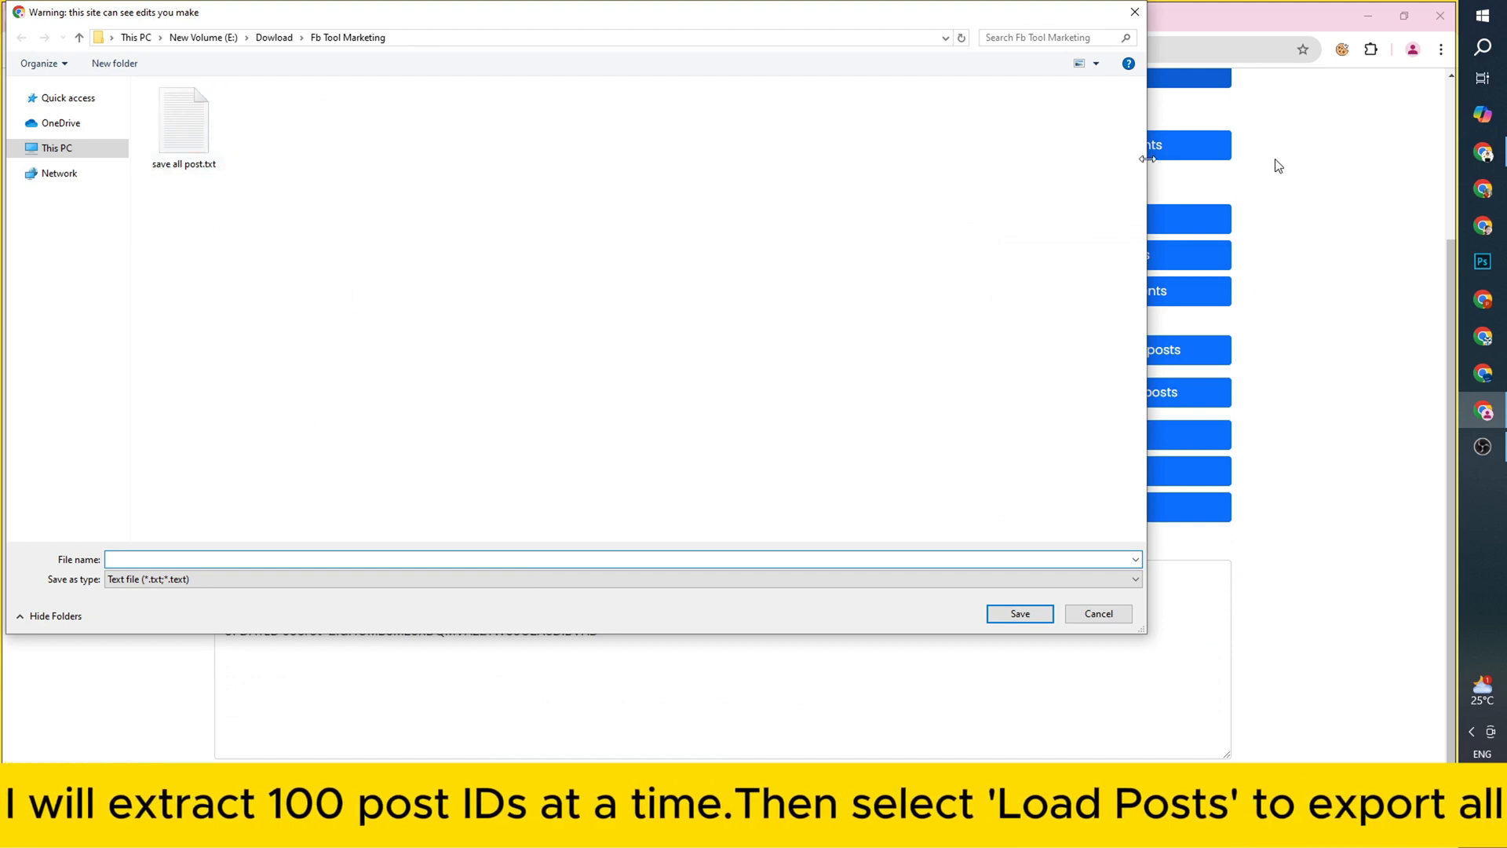
pyautogui.doubleClick(184, 115)
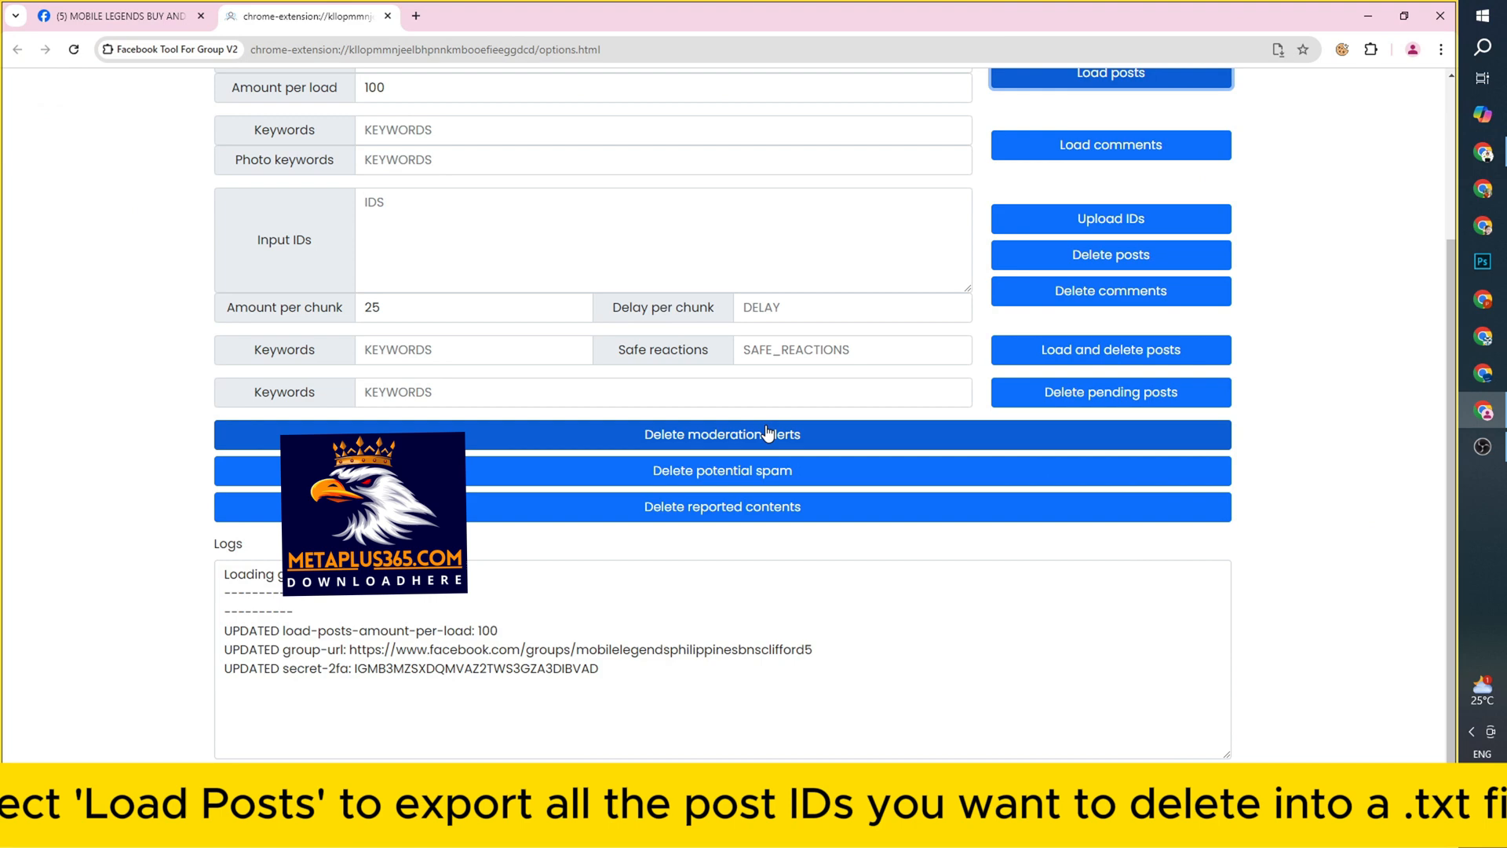
pyautogui.scroll(-3)
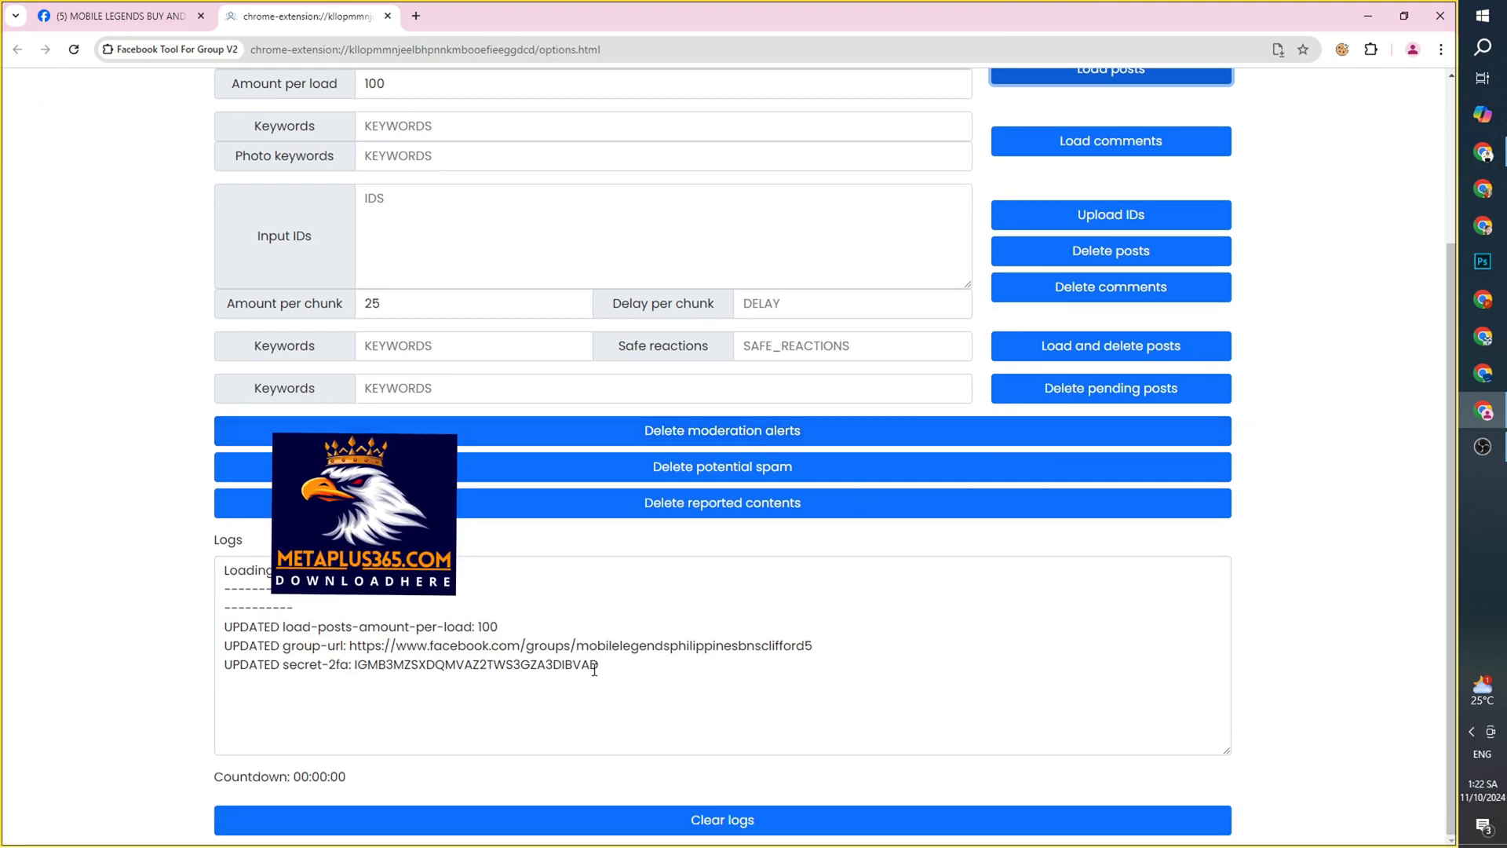
pyautogui.click(1110, 67)
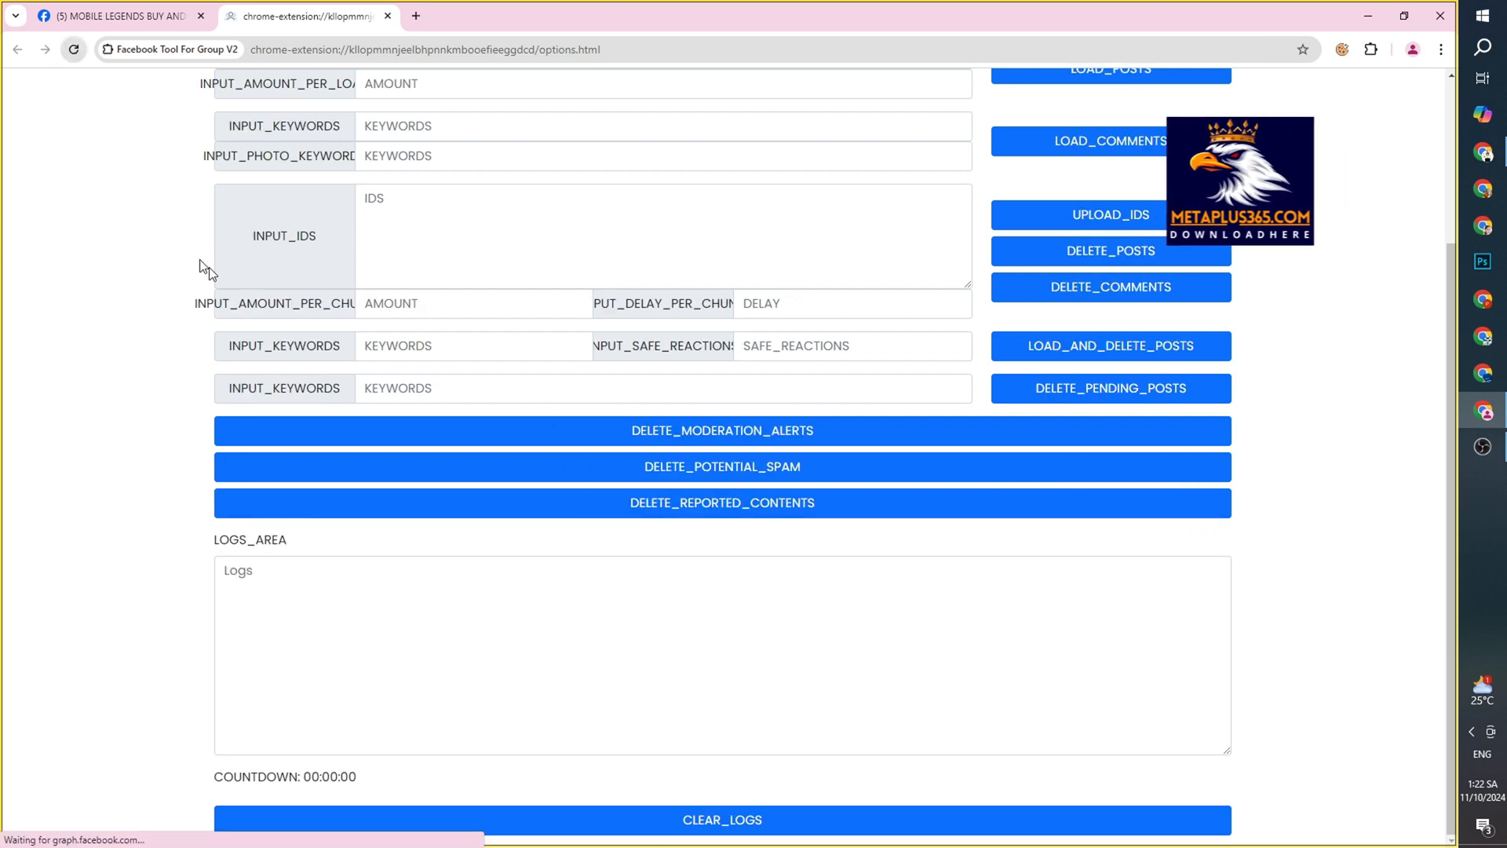
pyautogui.click(115, 16)
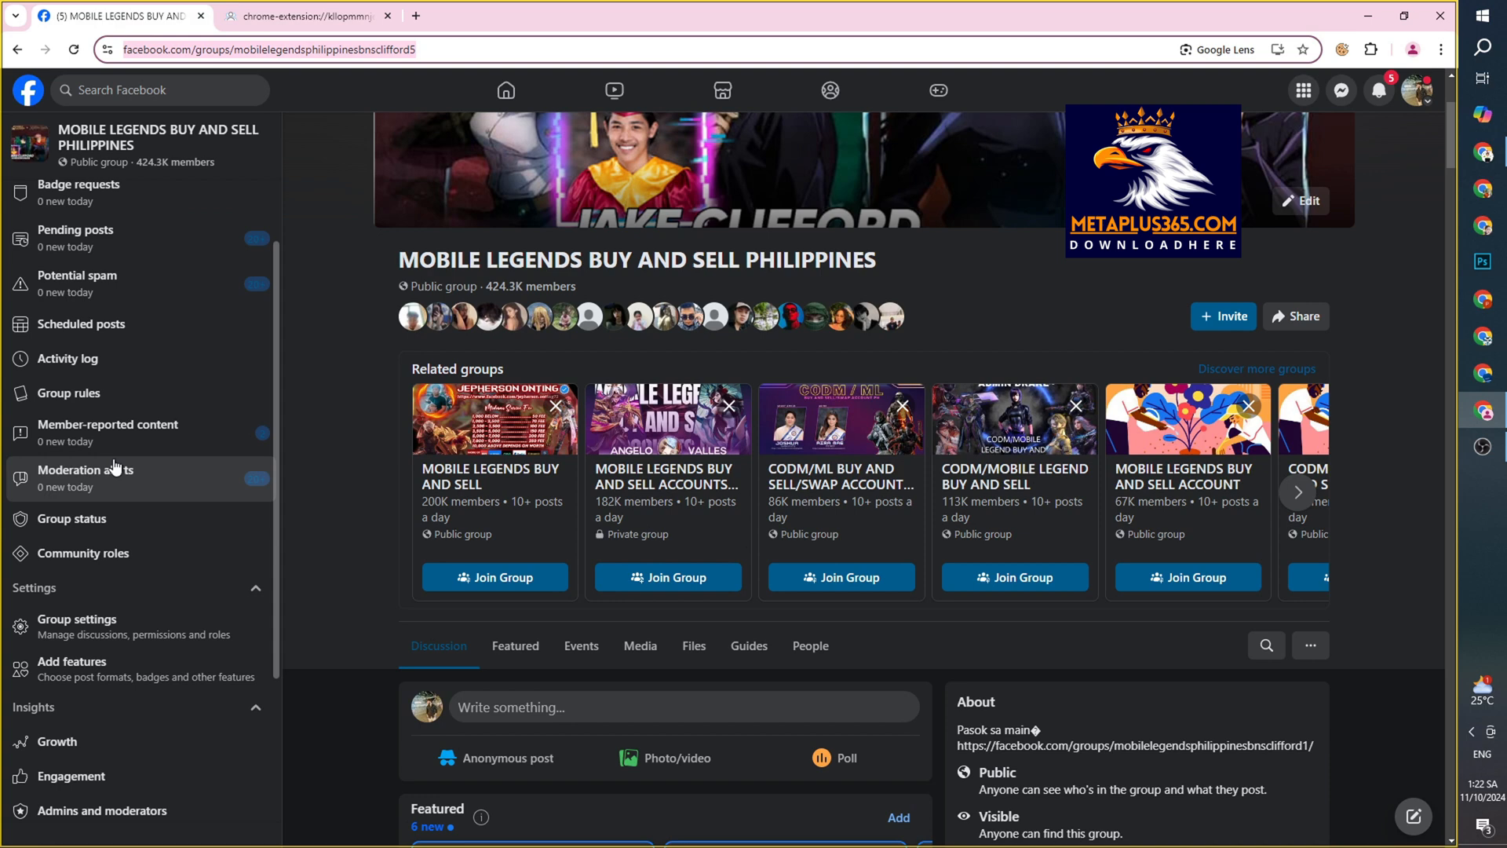
# Review the group's Activity log entries and return to the extension's settings page
pyautogui.click(69, 358)
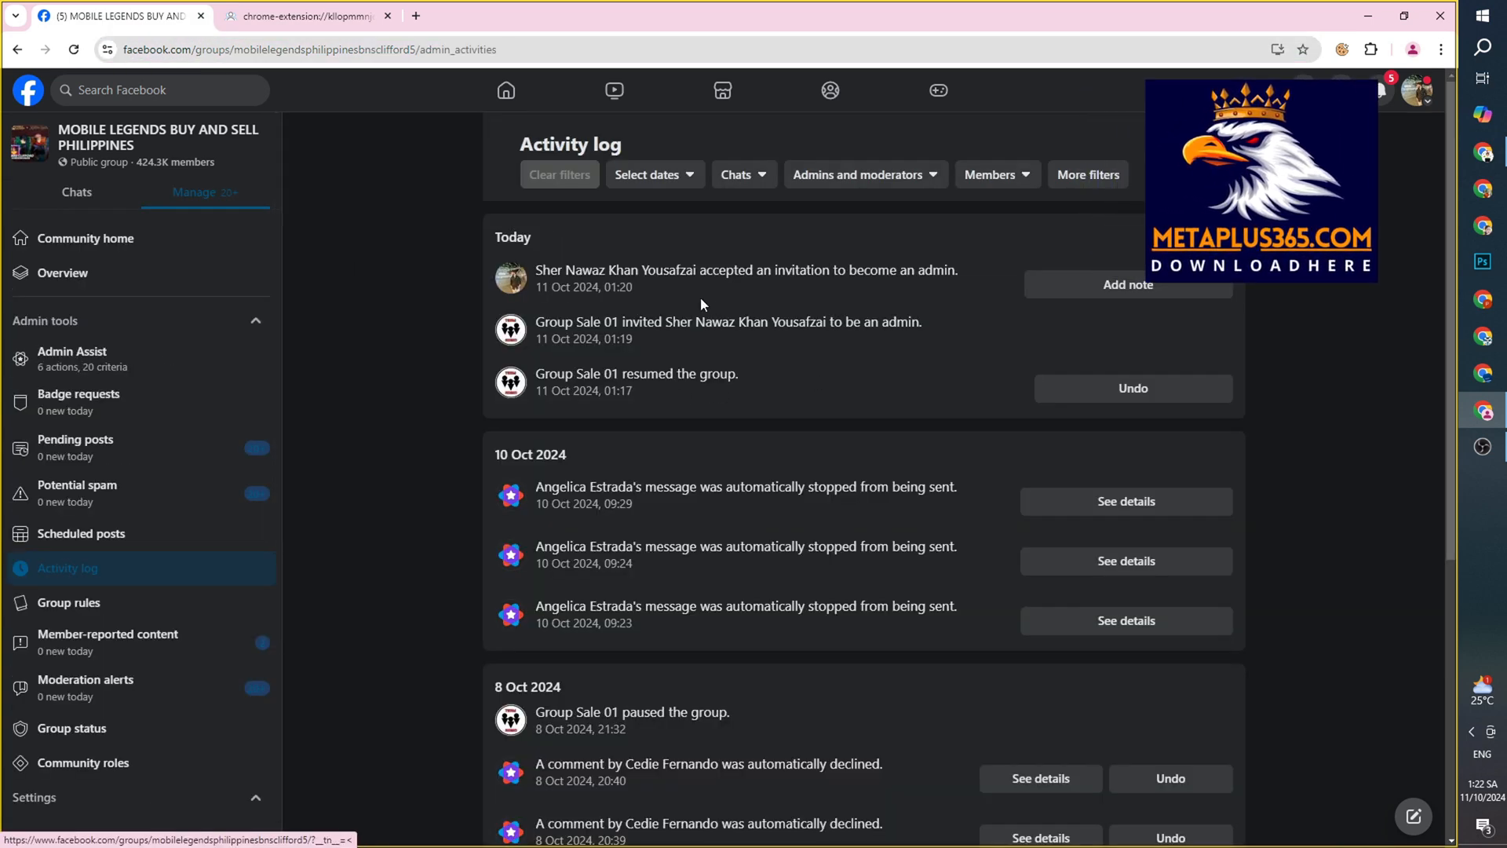
pyautogui.scroll(-3)
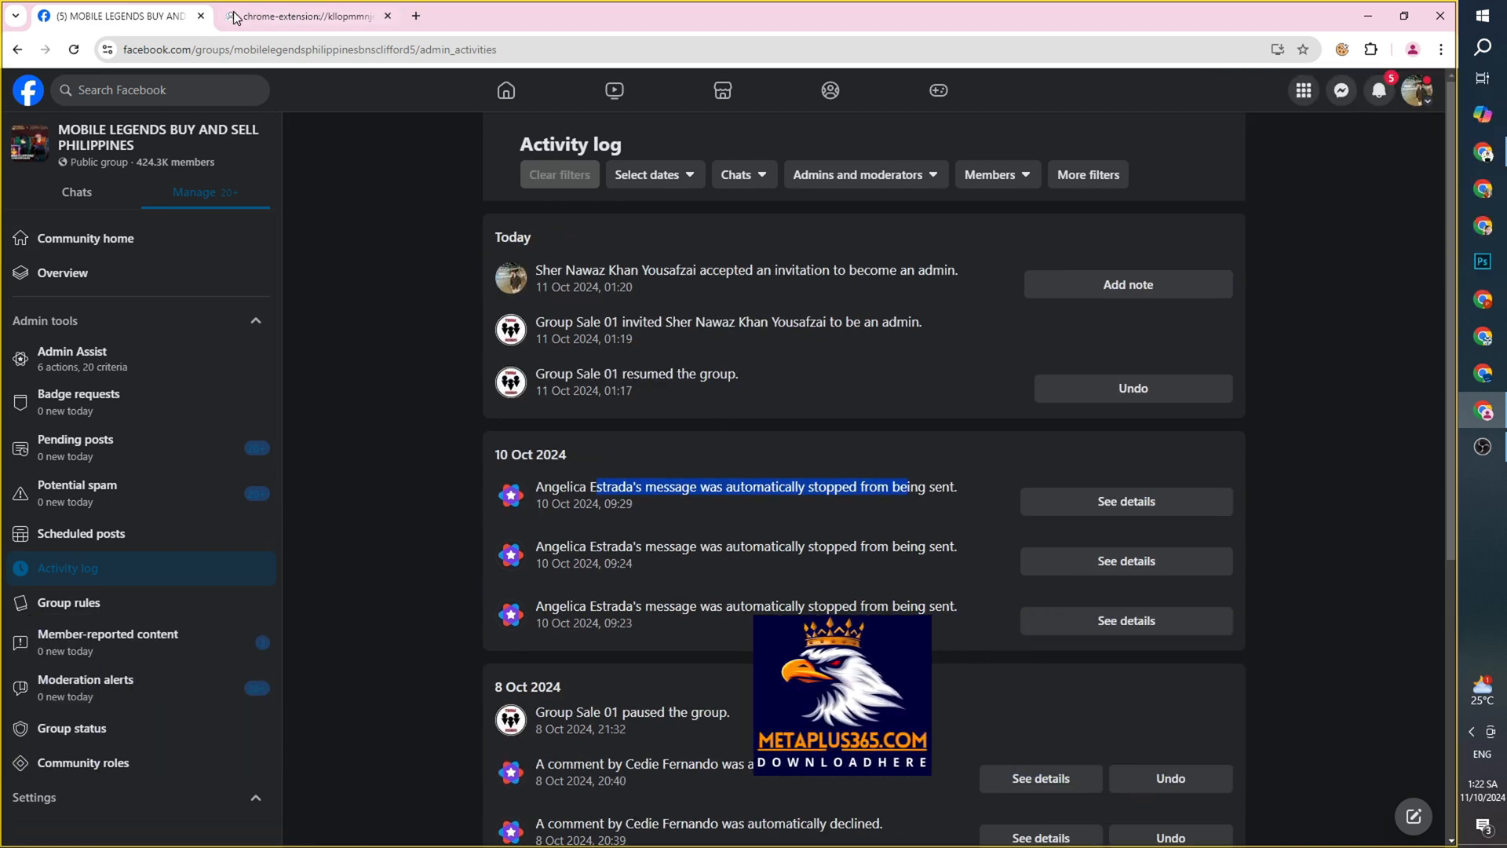
pyautogui.click(303, 16)
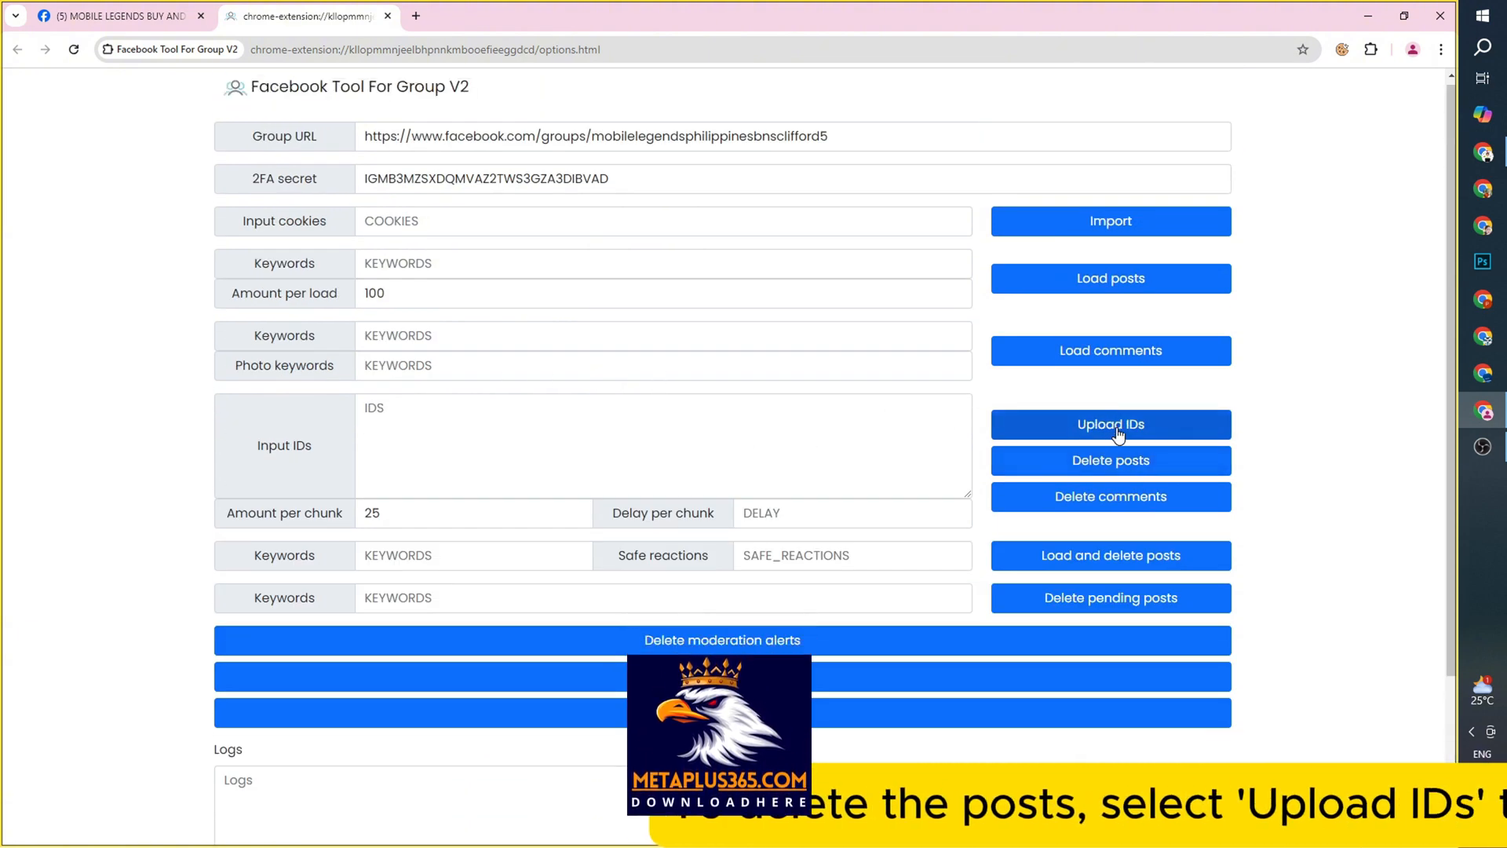
# Upload save all post.txt so its post IDs fill the Input IDs list, then switch to the group tab
pyautogui.click(1110, 423)
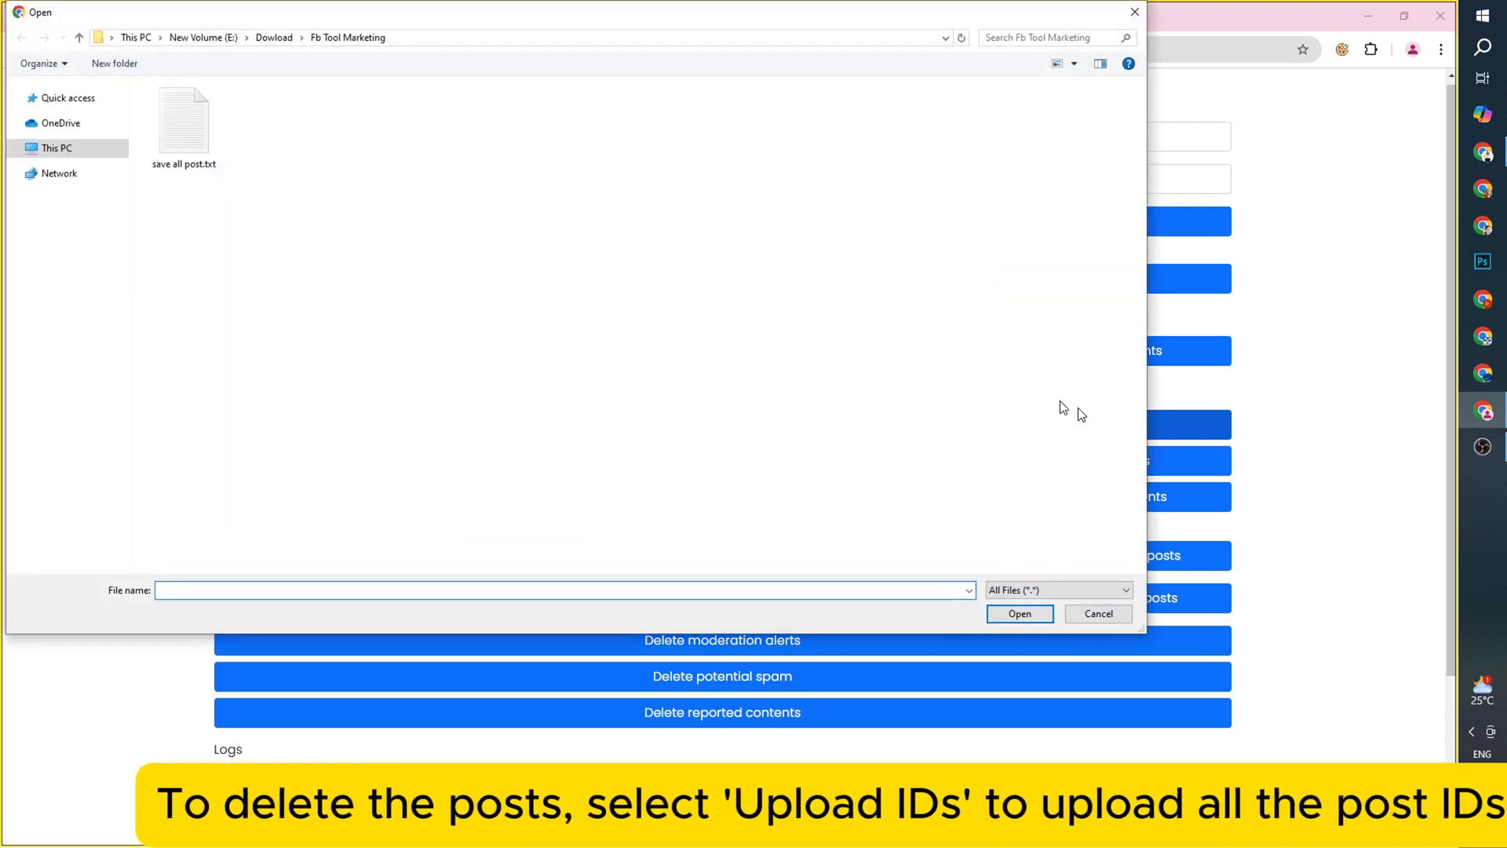
pyautogui.click(184, 121)
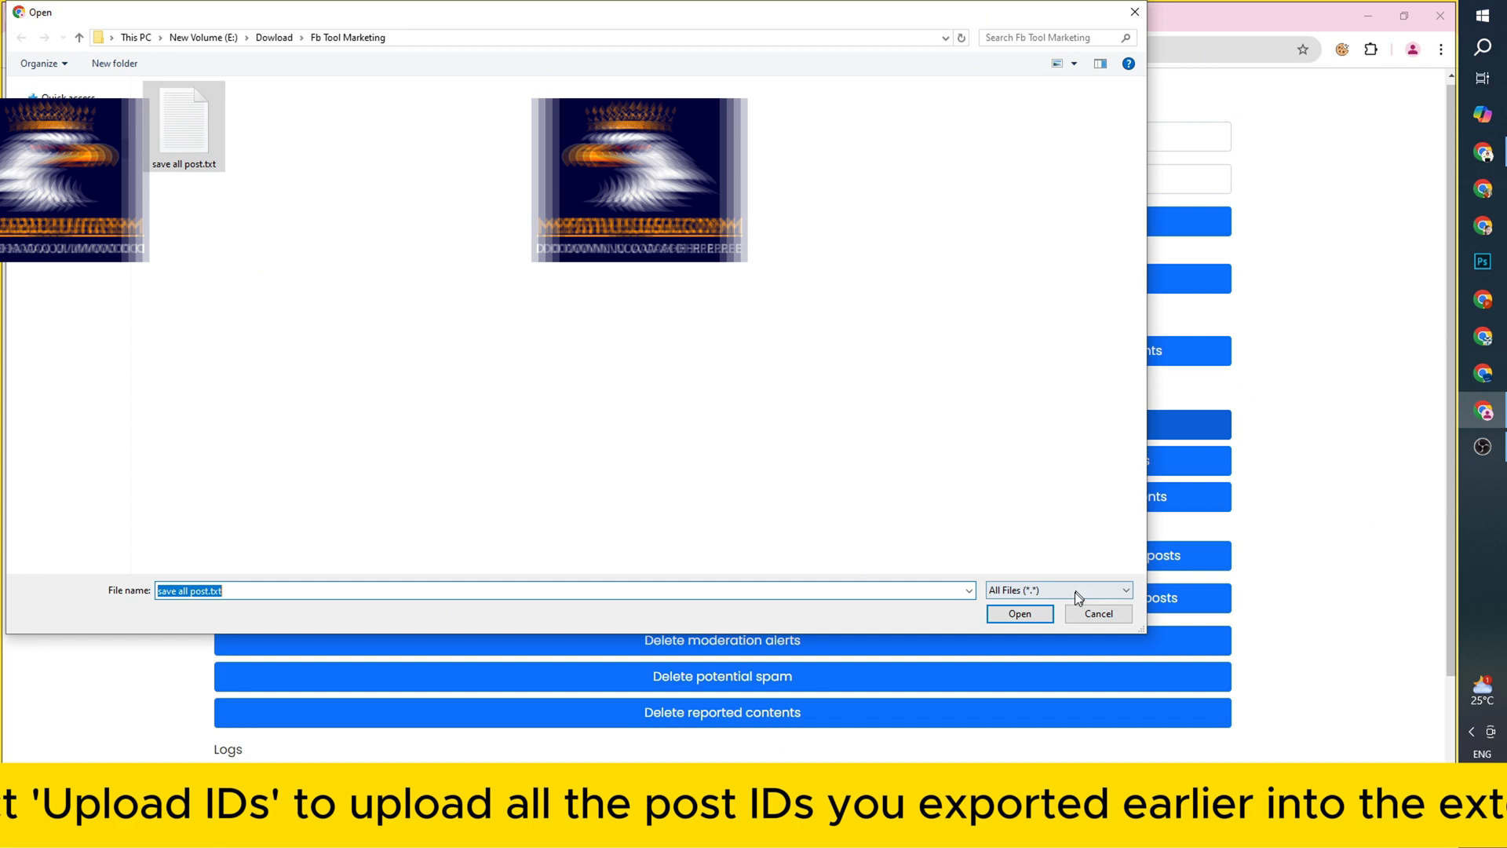
pyautogui.click(1017, 614)
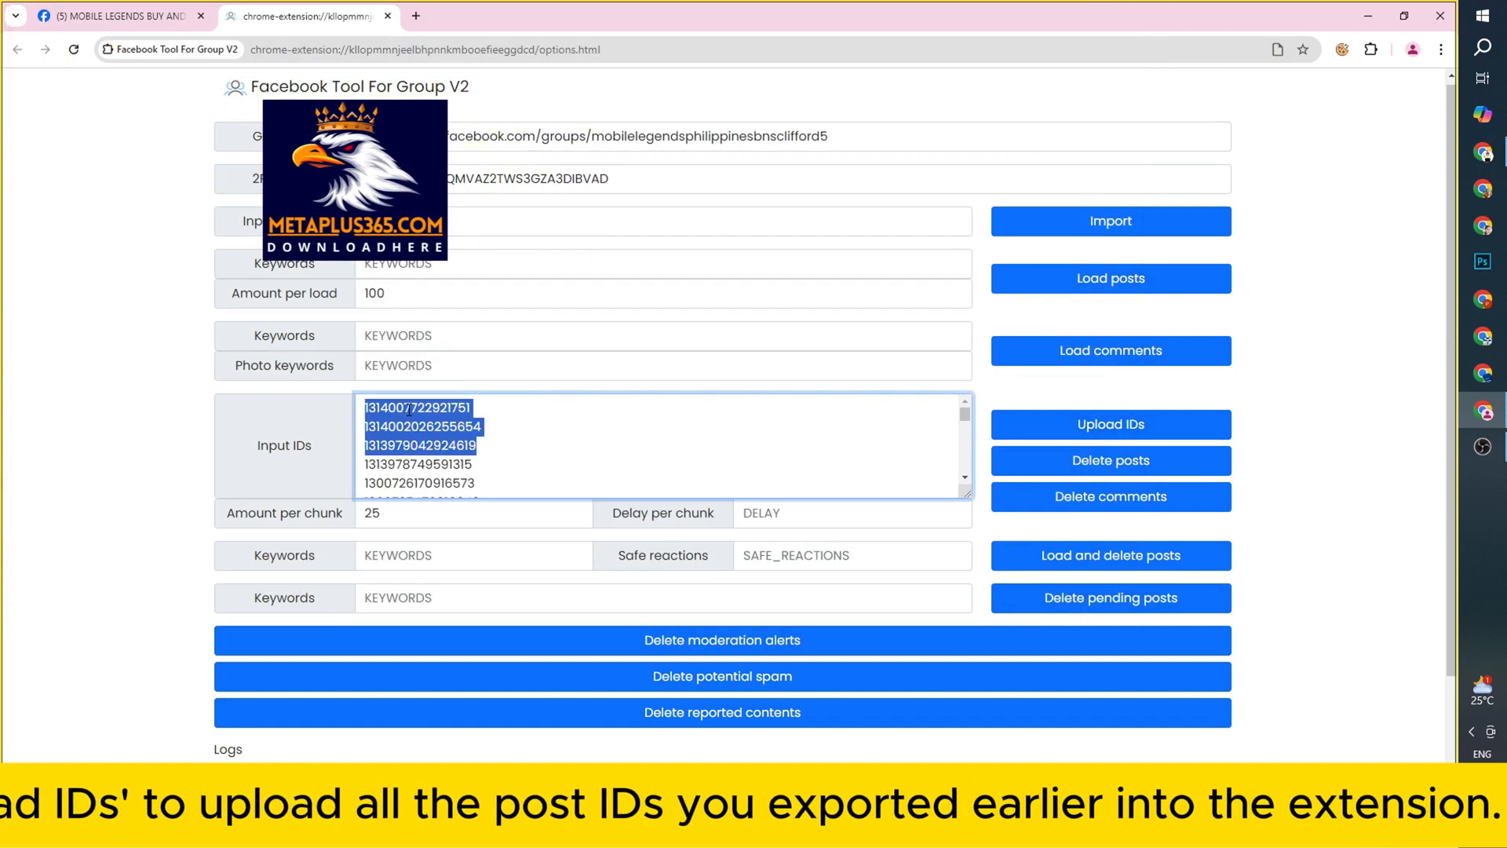
pyautogui.click(1110, 424)
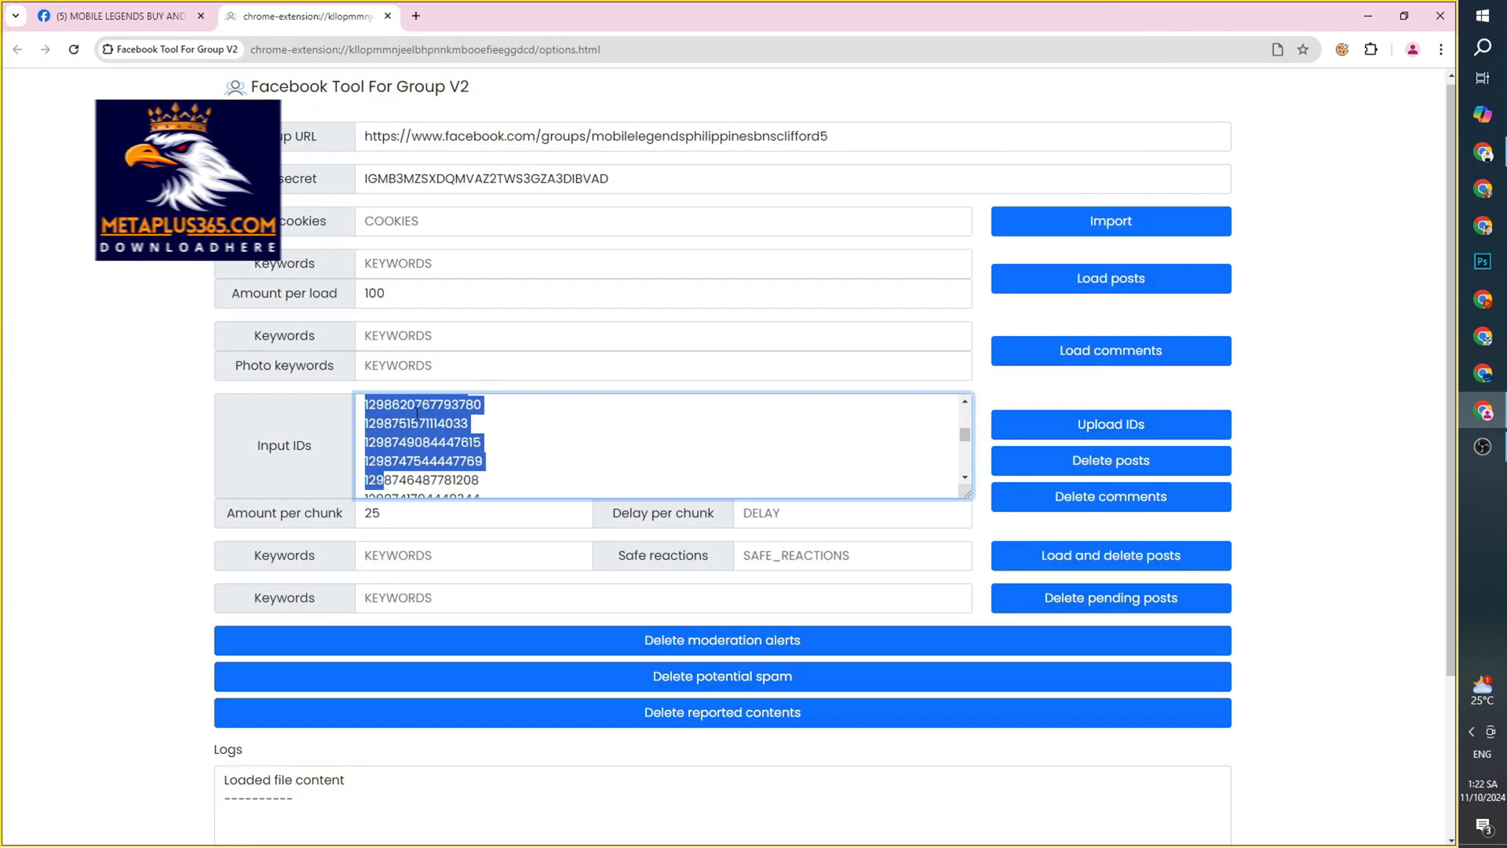
pyautogui.click(115, 16)
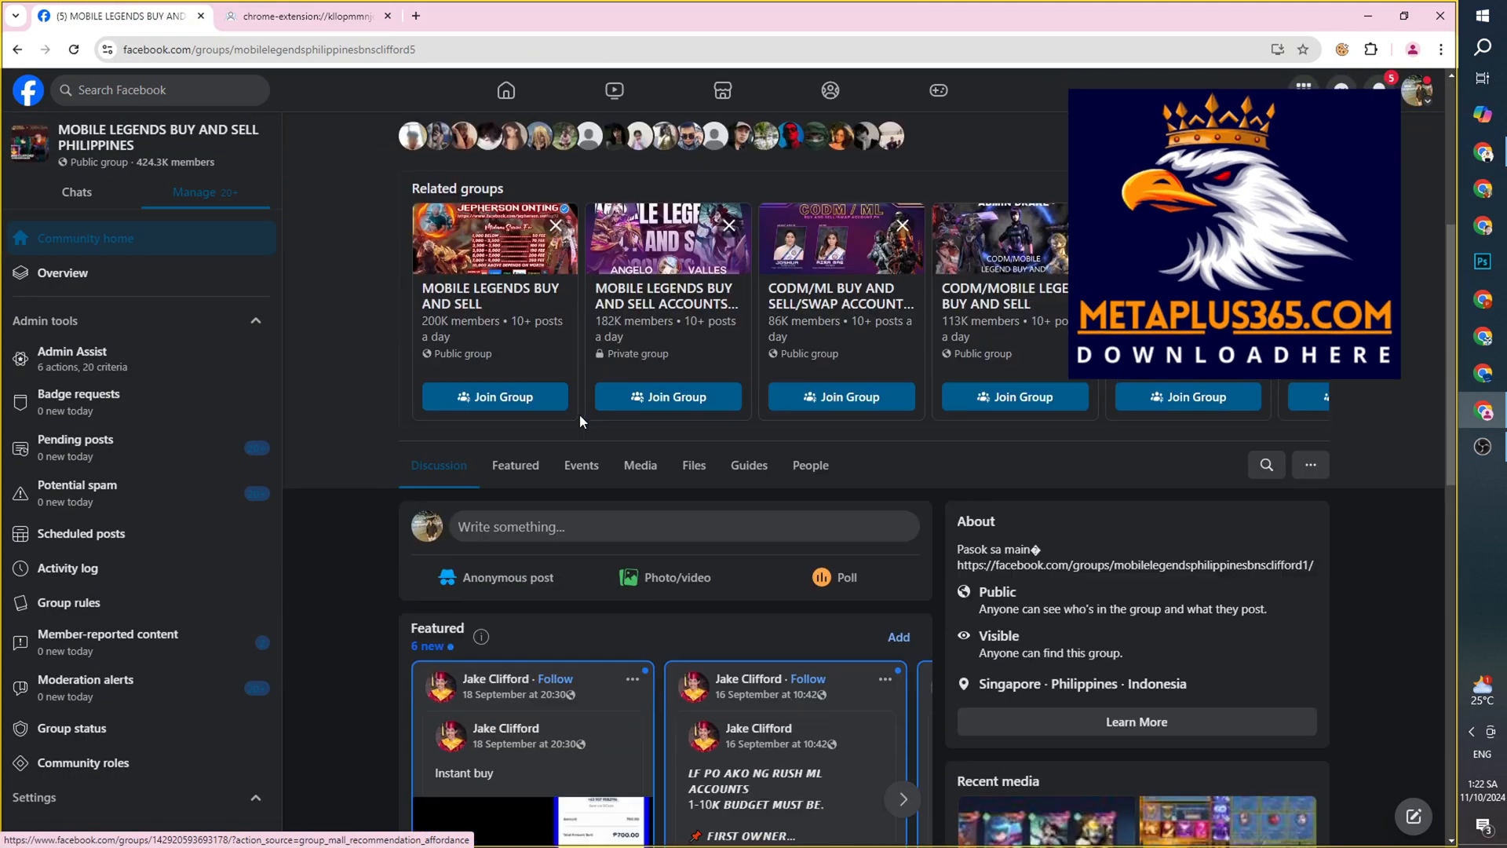
pyautogui.scroll(-3)
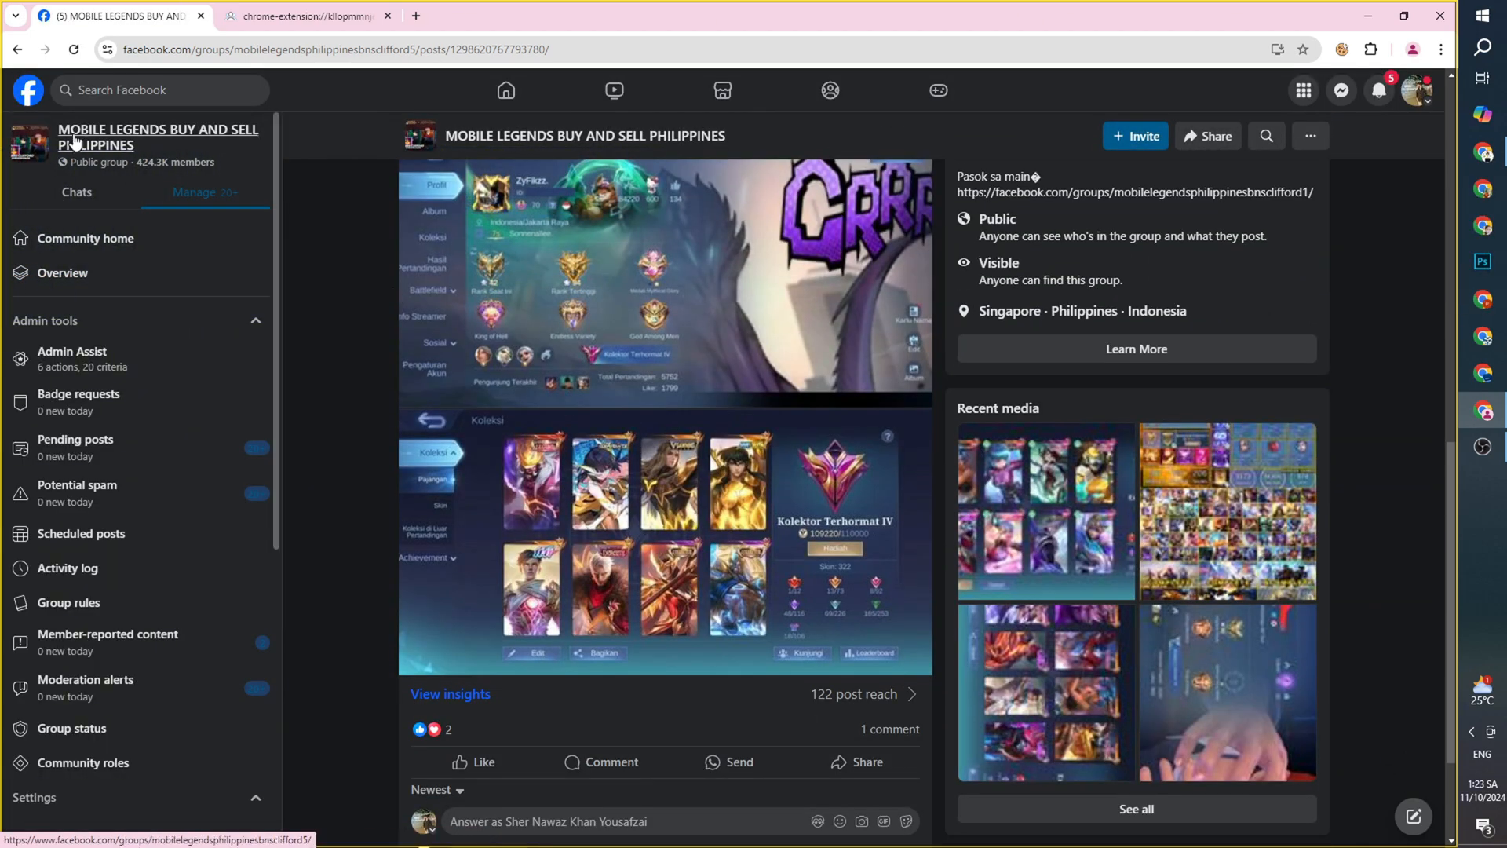
pyautogui.click(303, 16)
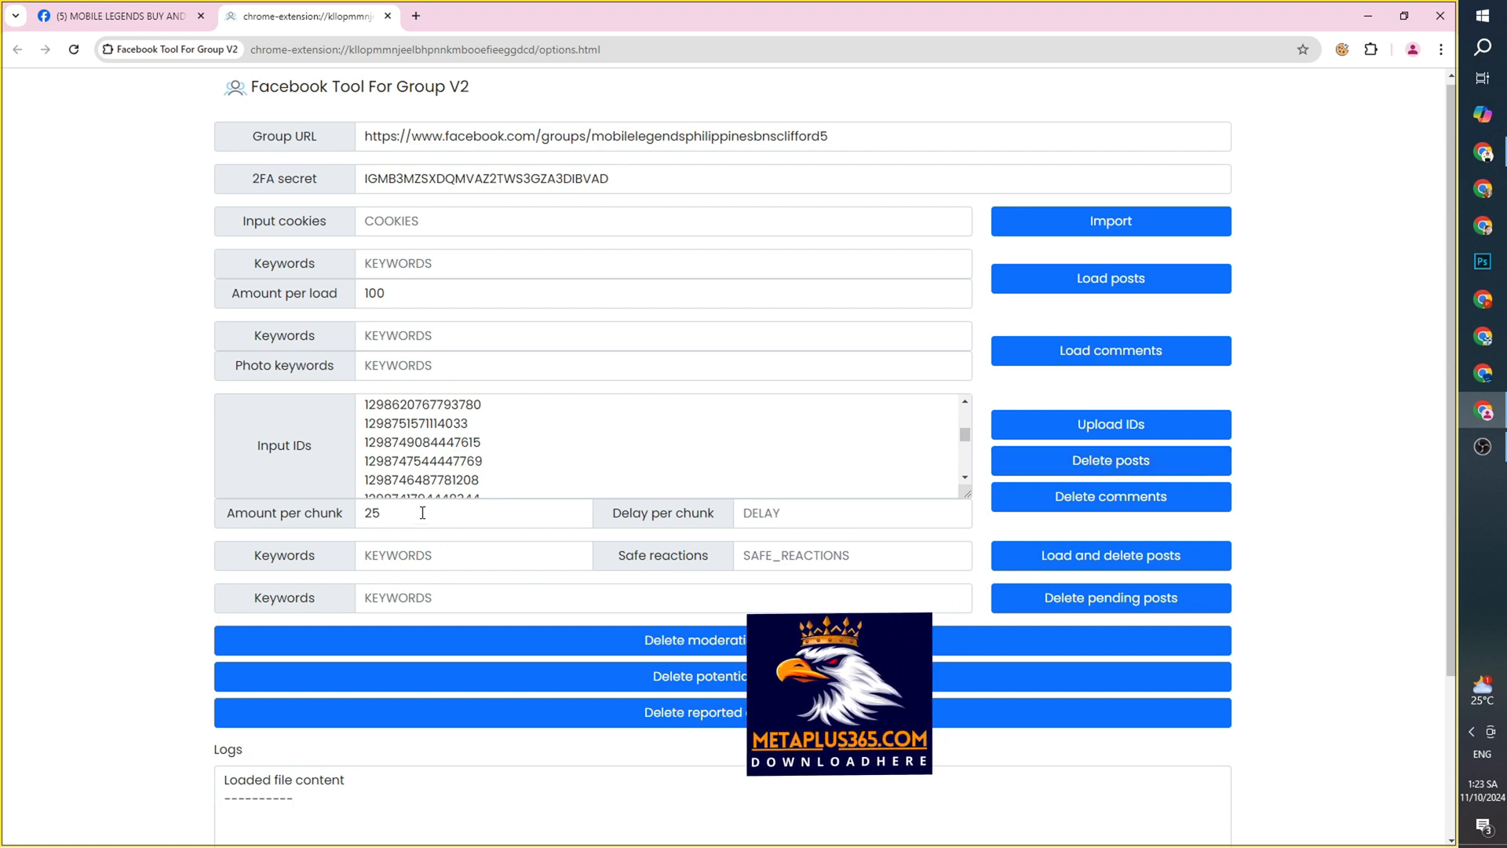
# Set Amount per chunk 100 and Delay per chunk 1 second, then start Delete posts
pyautogui.write('100')
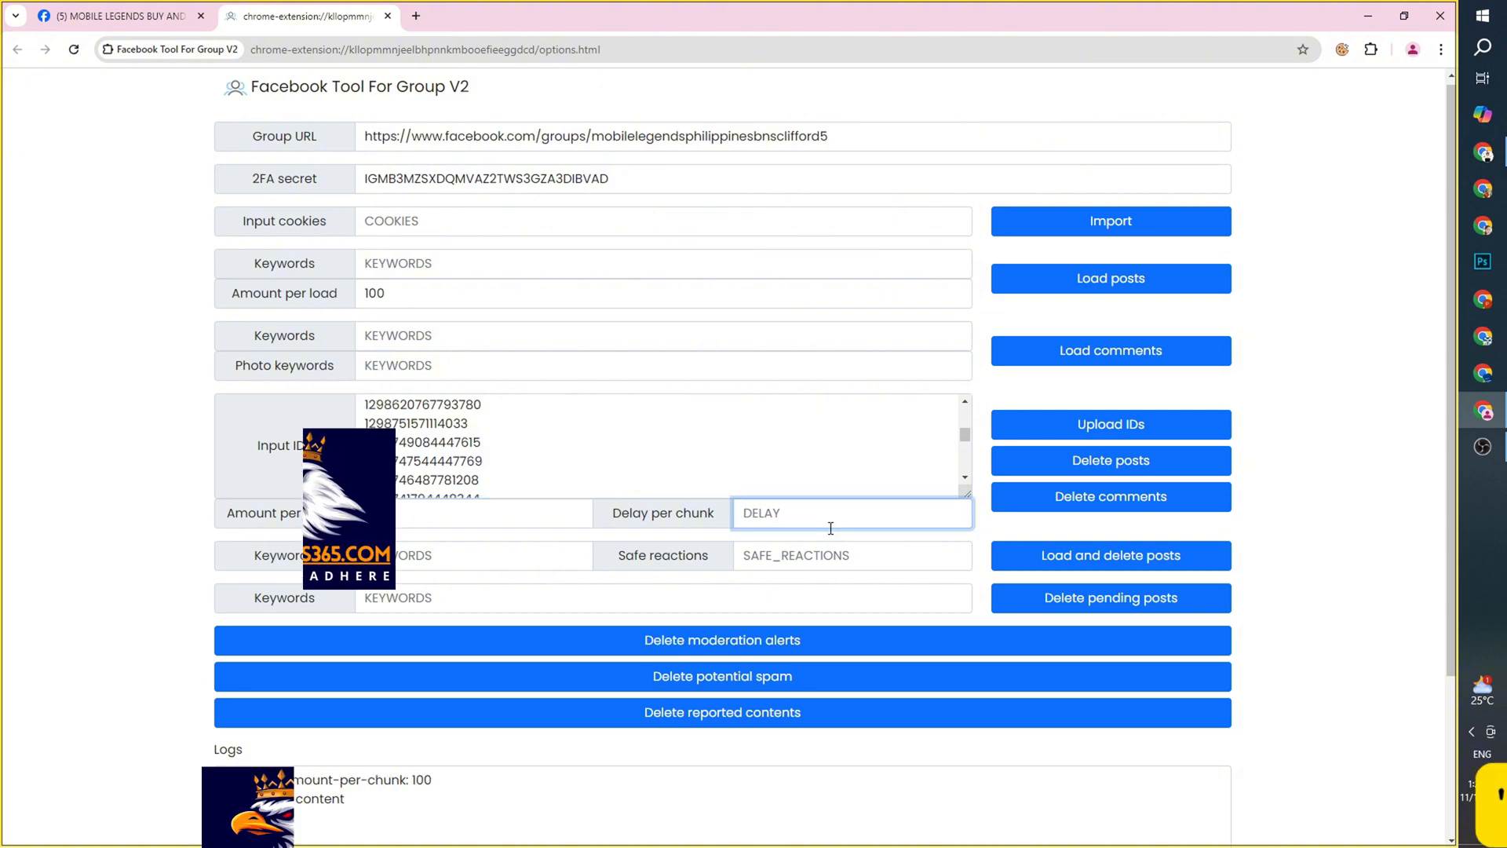
pyautogui.write('1')
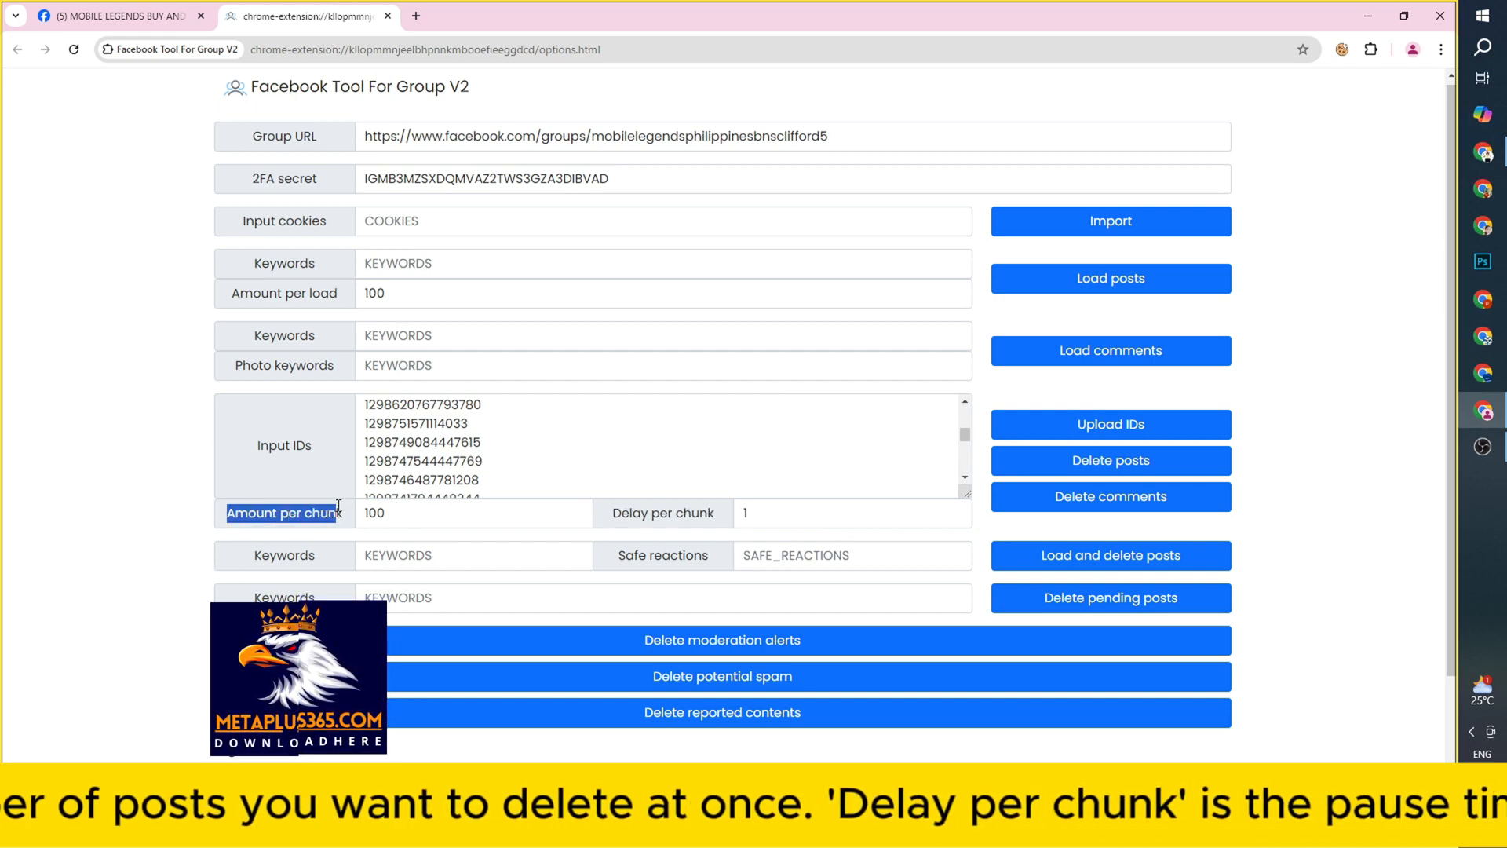
pyautogui.scroll(-3)
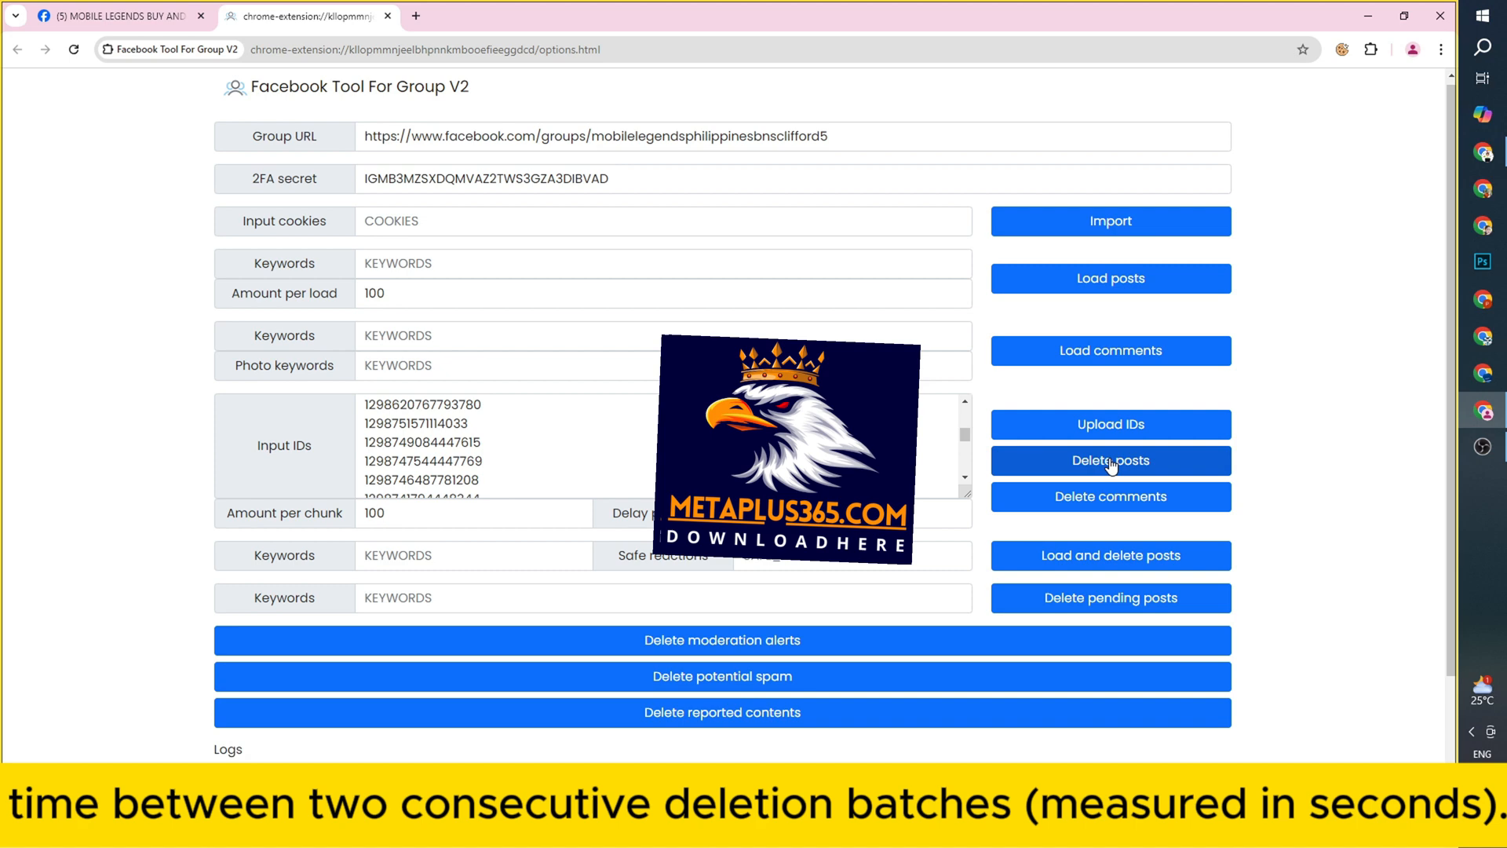
pyautogui.click(1109, 460)
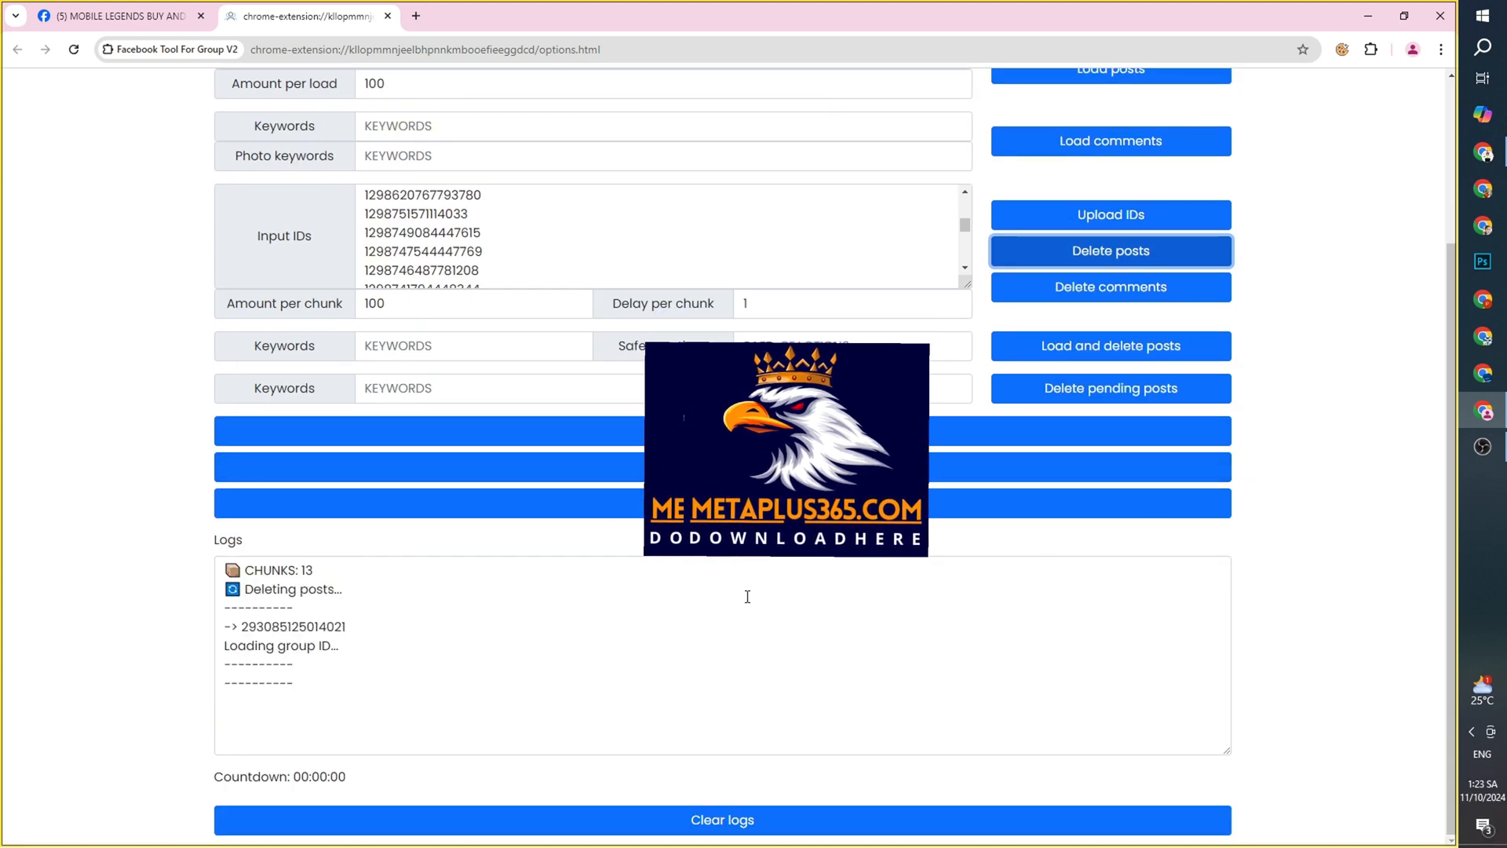